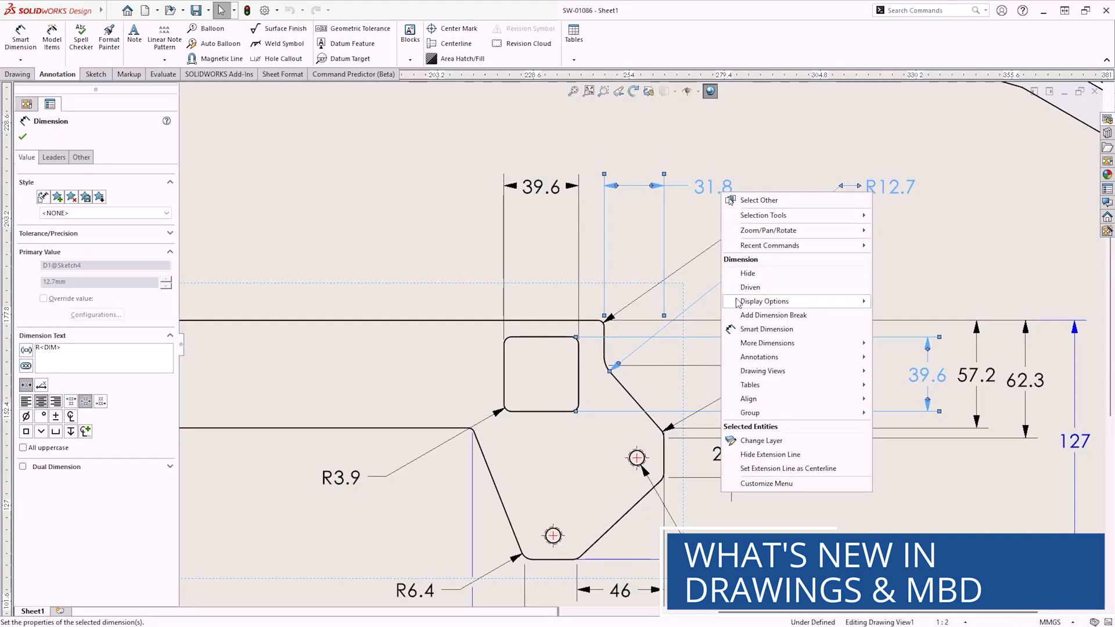
# Open the SW-01177 pump support assembly with its nine components loaded
pyautogui.click(1083, 120)
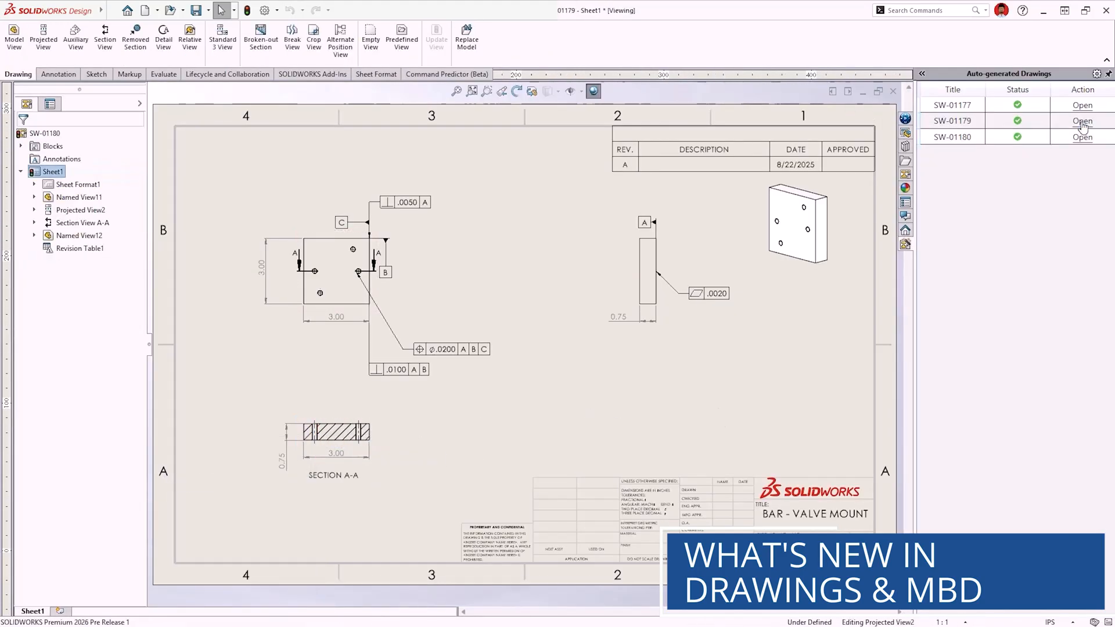
pyautogui.click(1081, 120)
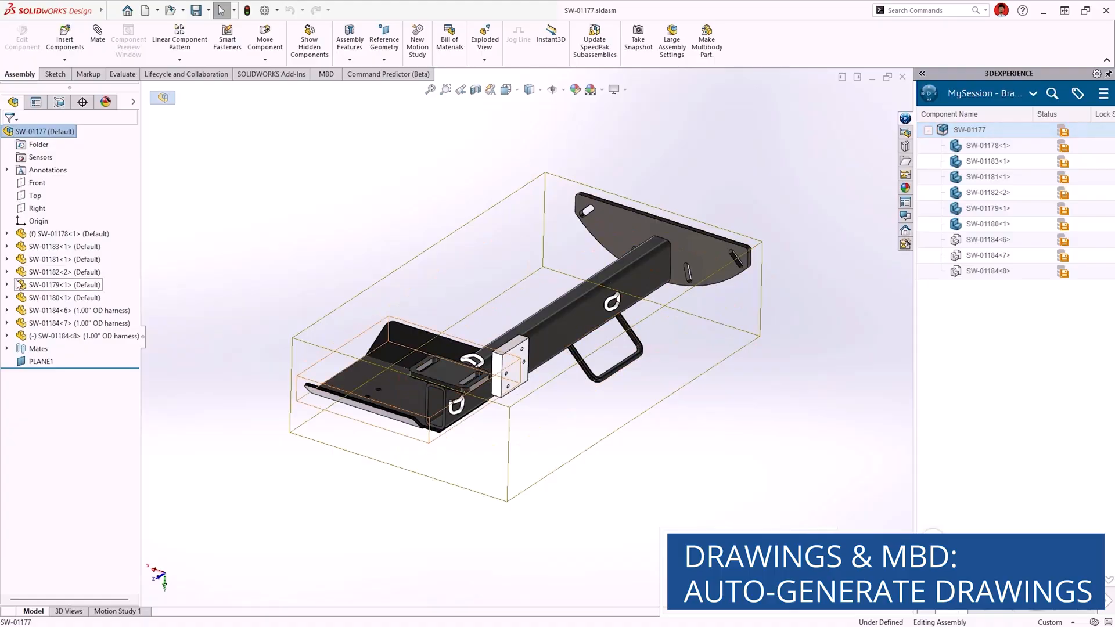
# Add SW-01179 and SW-01180 to the selection and auto-generate their drawings with Auto-Generate Drawing (Beta)
pyautogui.click(64, 297)
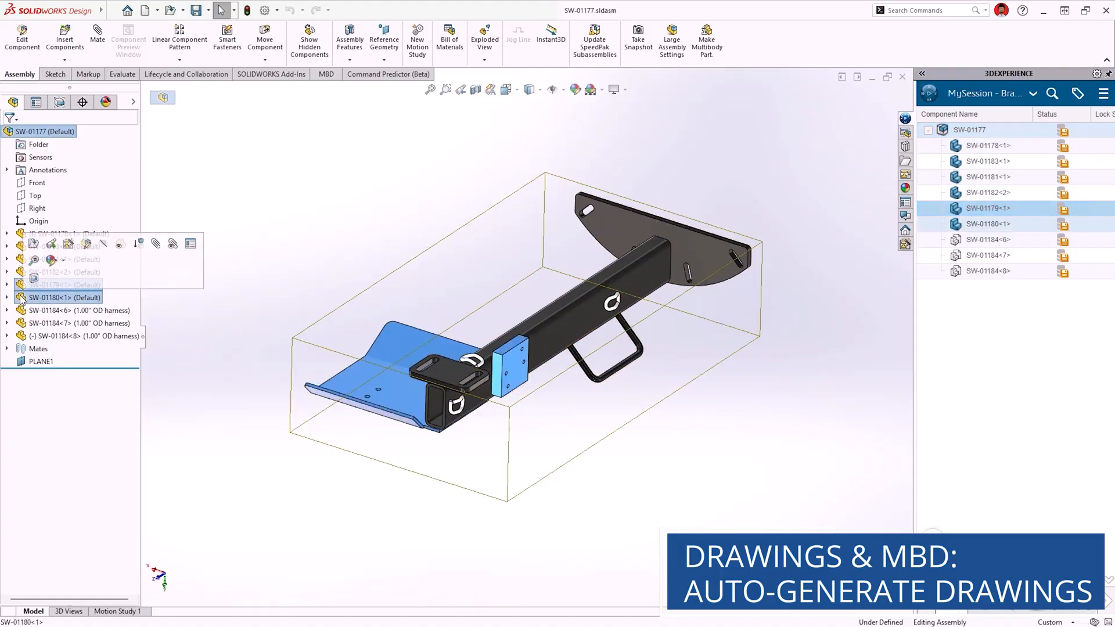
pyautogui.moveTo(68, 244)
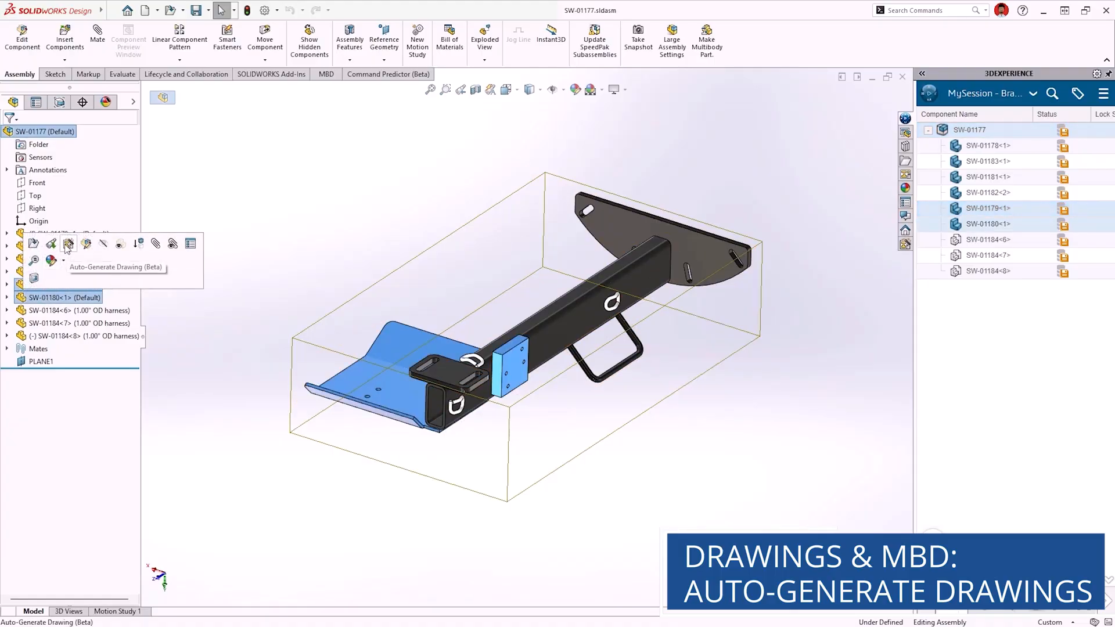
pyautogui.click(68, 243)
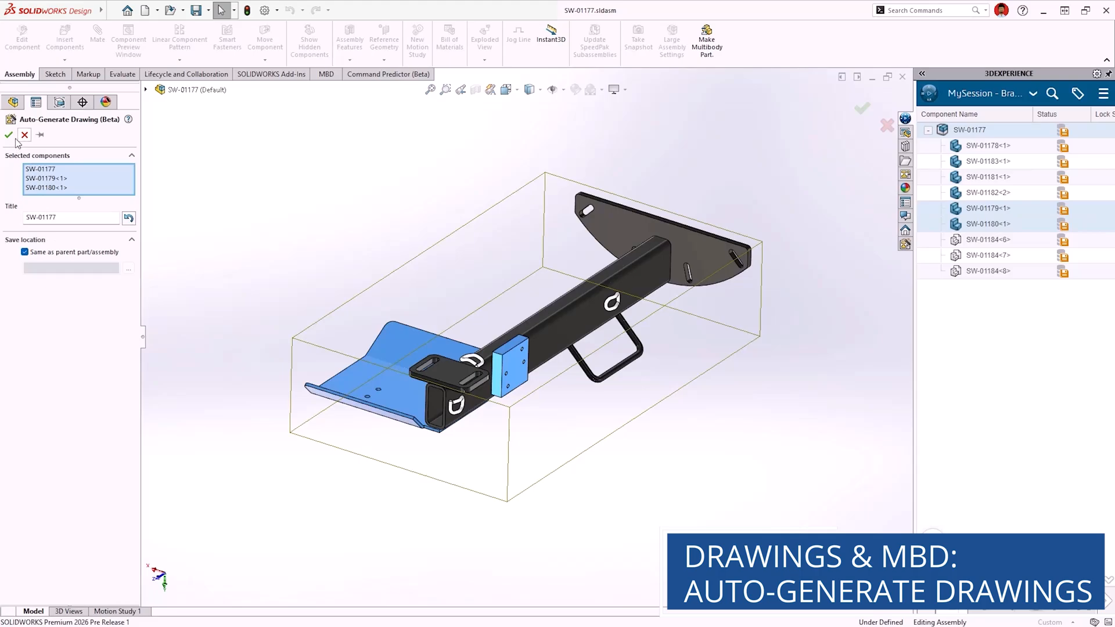
pyautogui.click(9, 135)
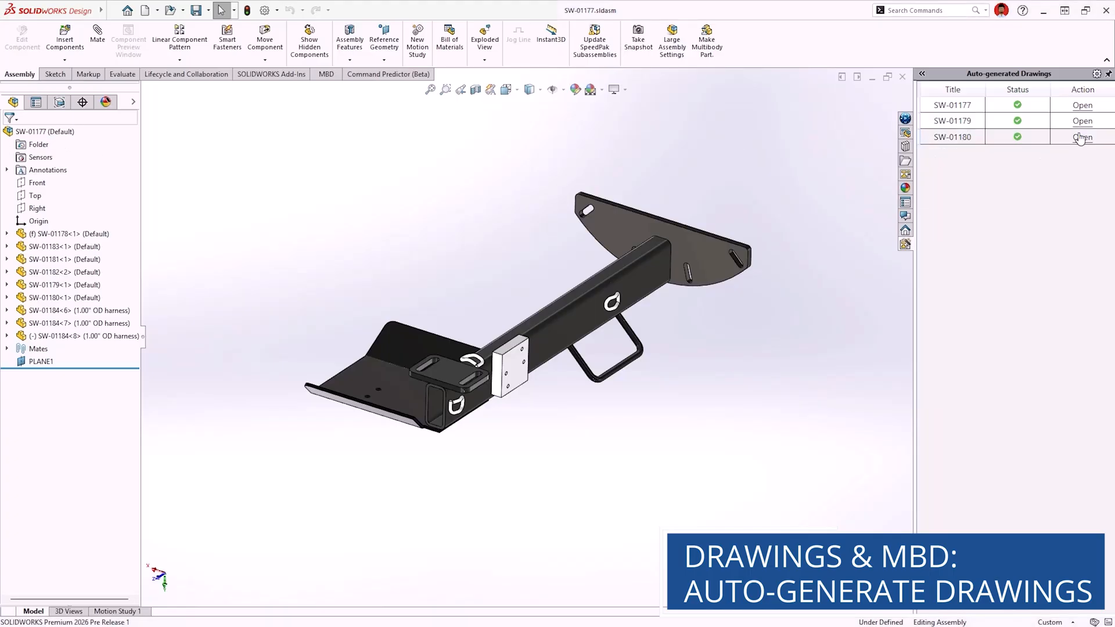
# Open the SW-01180 BAR - VALVE MOUNT drawing and delete its empty projected view
pyautogui.click(1083, 137)
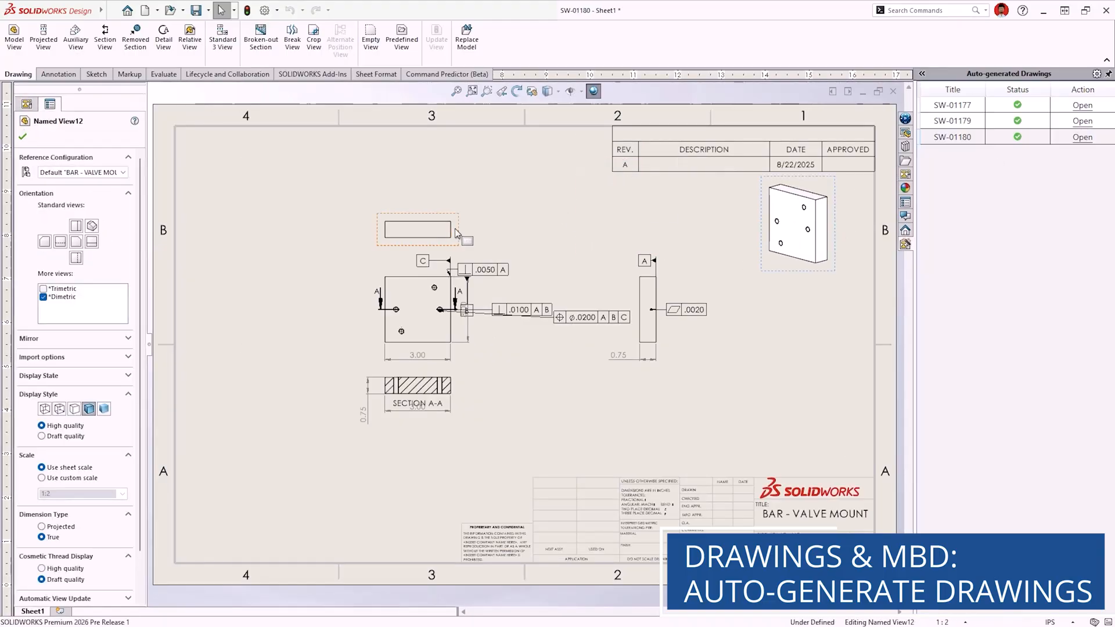
pyautogui.press('delete')
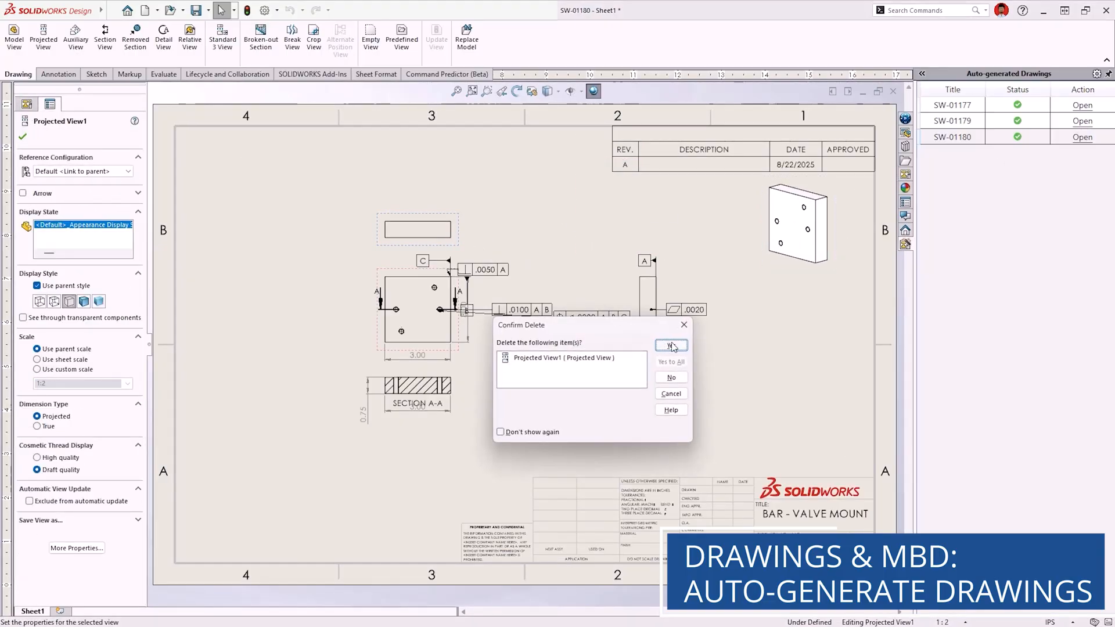
pyautogui.click(668, 346)
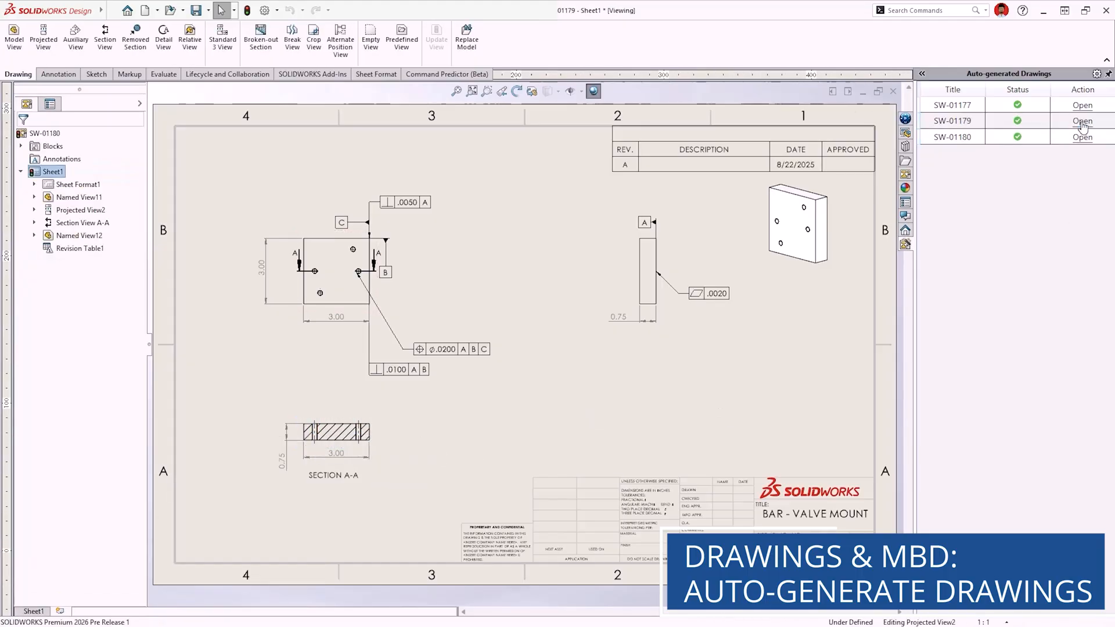
# Open the SW-01179 drawing and give its isometric view a custom scale
pyautogui.click(1081, 120)
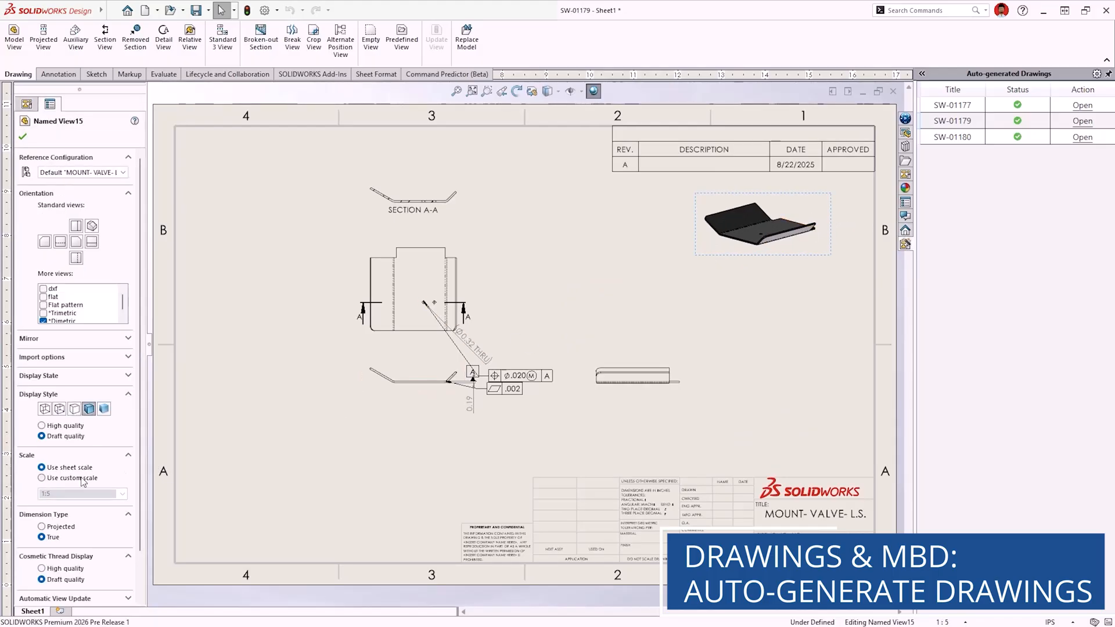
pyautogui.click(41, 477)
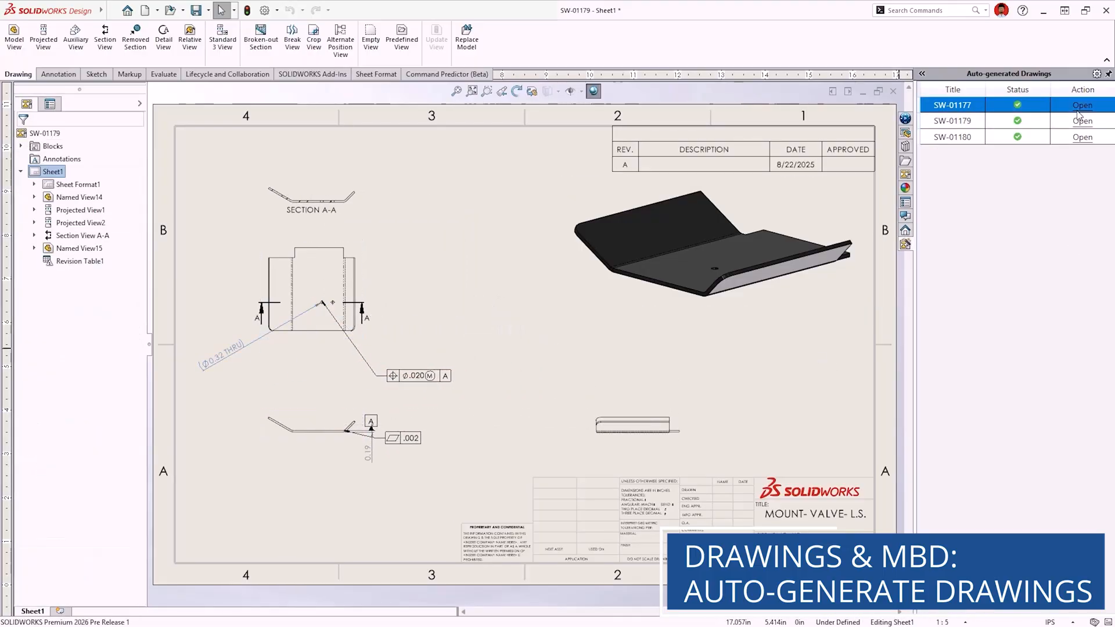
# Open the SW-01177 SUPPORT - PUMP drawing and review its bill of materials
pyautogui.click(1082, 104)
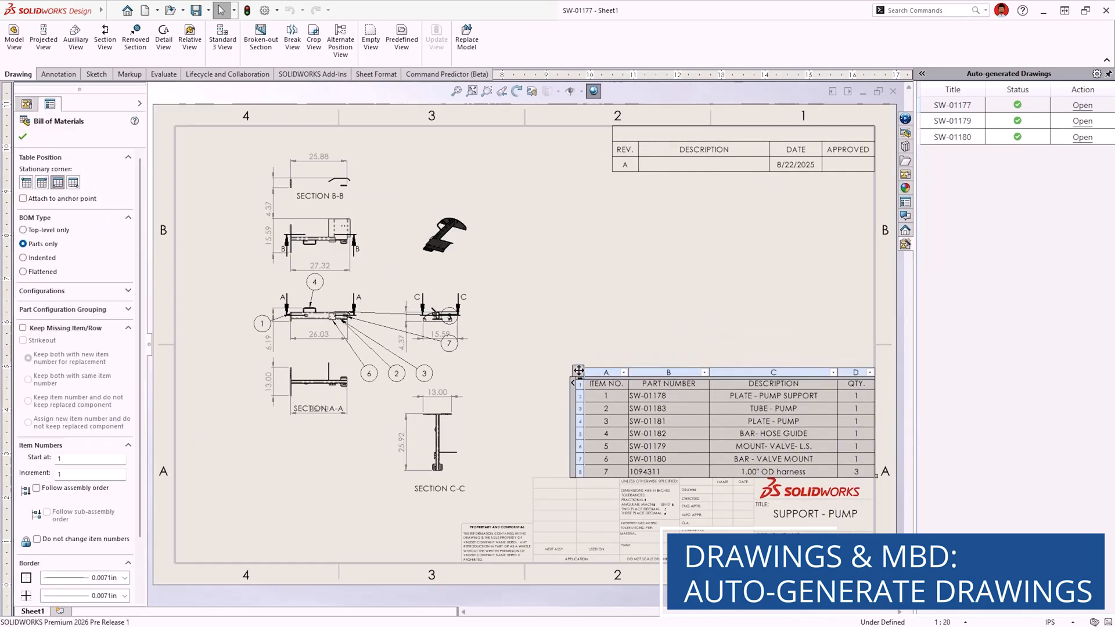
pyautogui.click(22, 136)
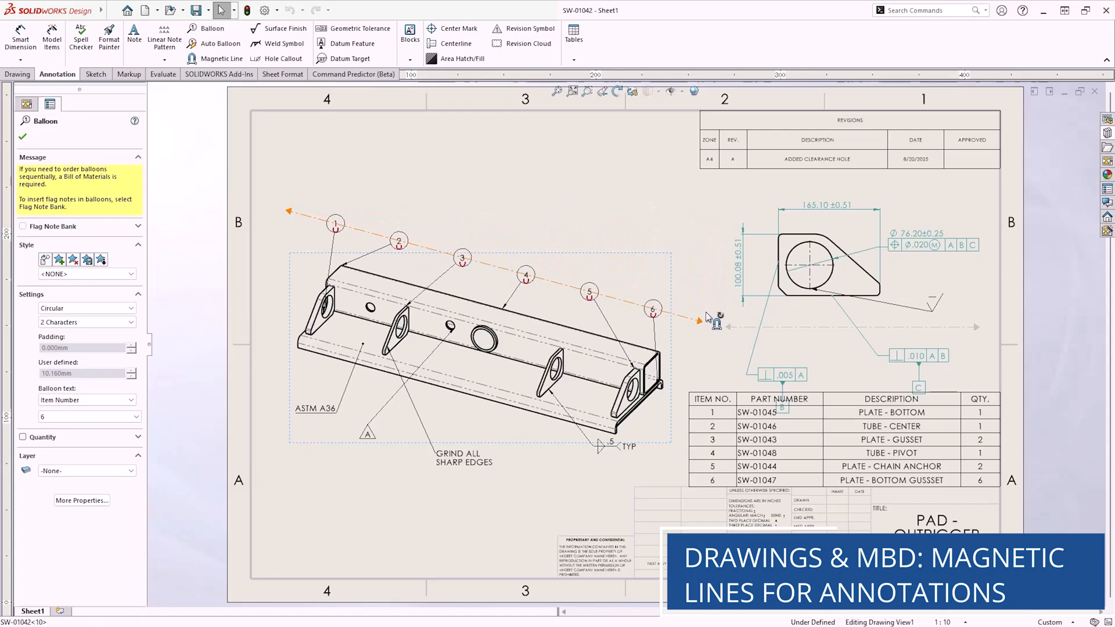
# Select the balloons' magnetic line and start a new magnetic line below the part
pyautogui.click(219, 58)
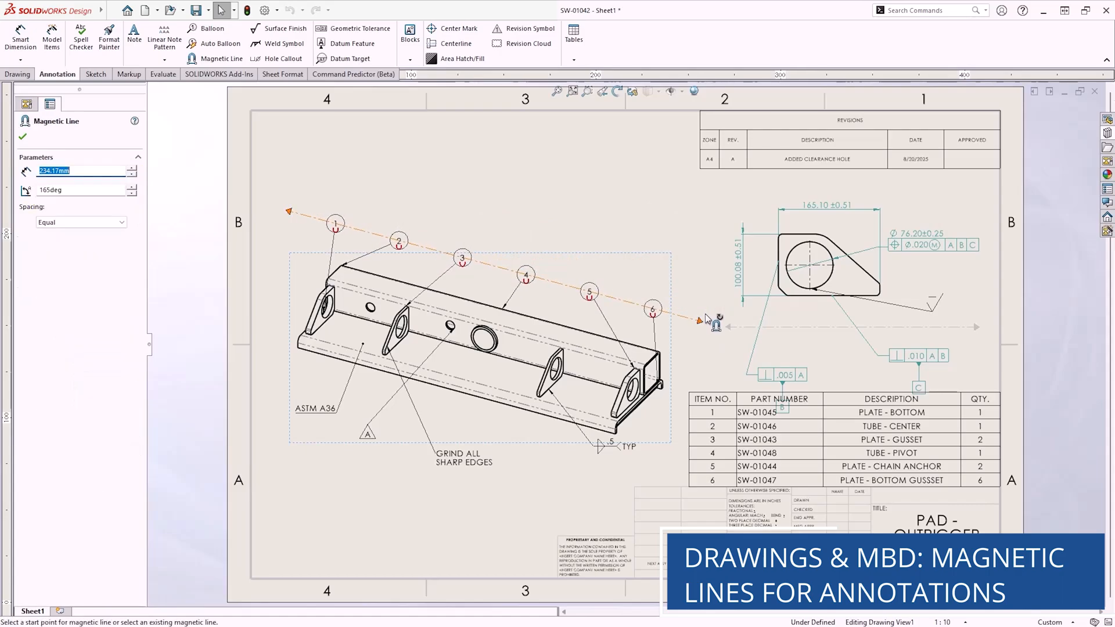
pyautogui.moveTo(450, 186)
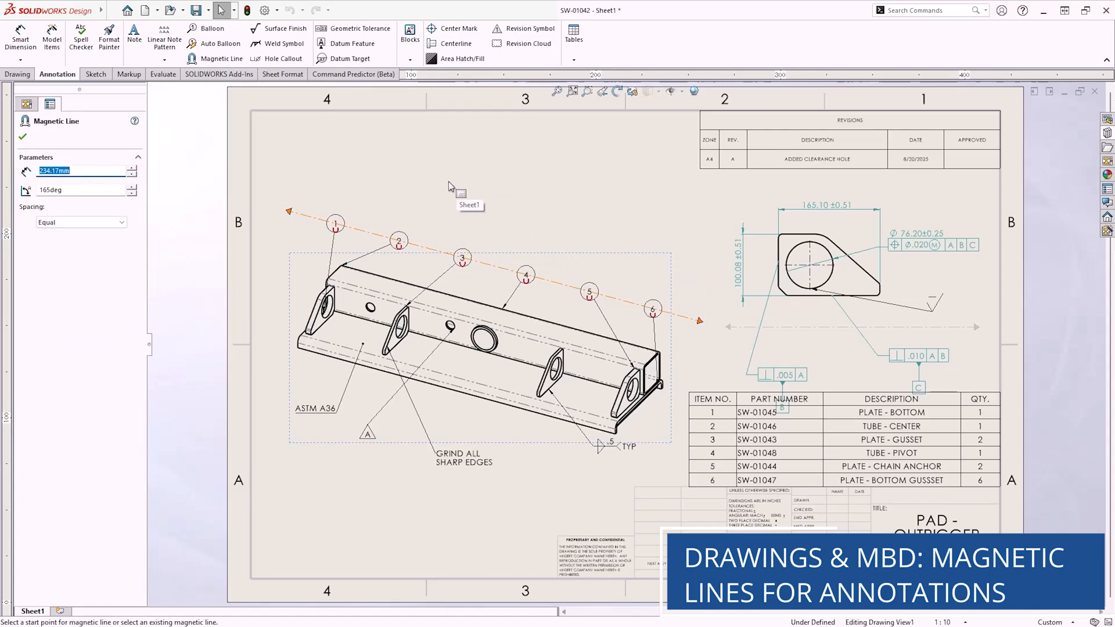
pyautogui.moveTo(222, 58)
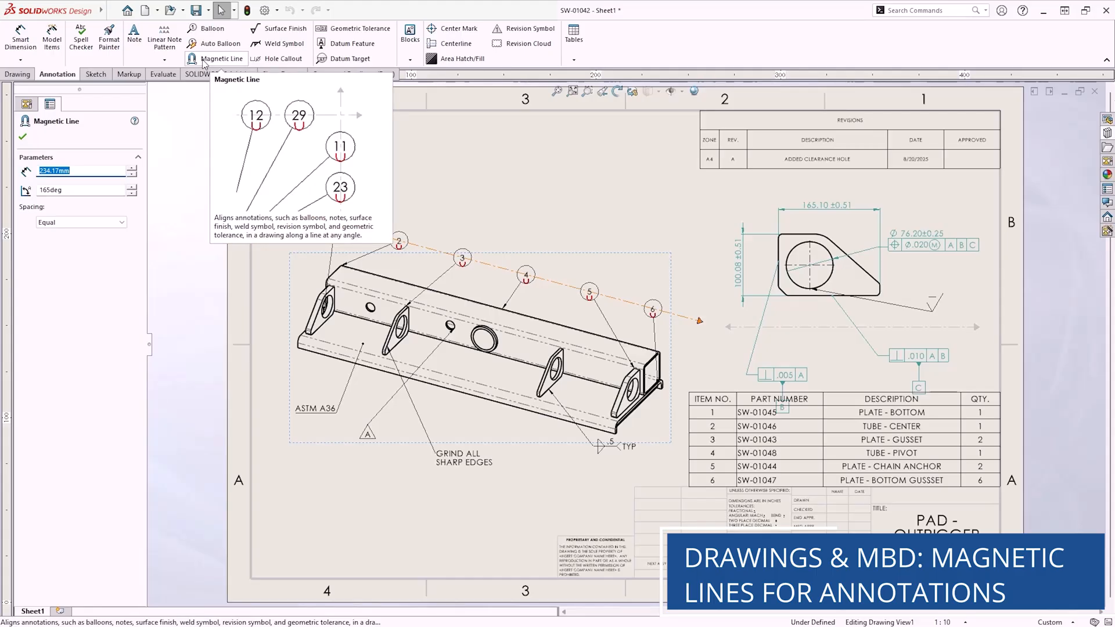
pyautogui.click(223, 58)
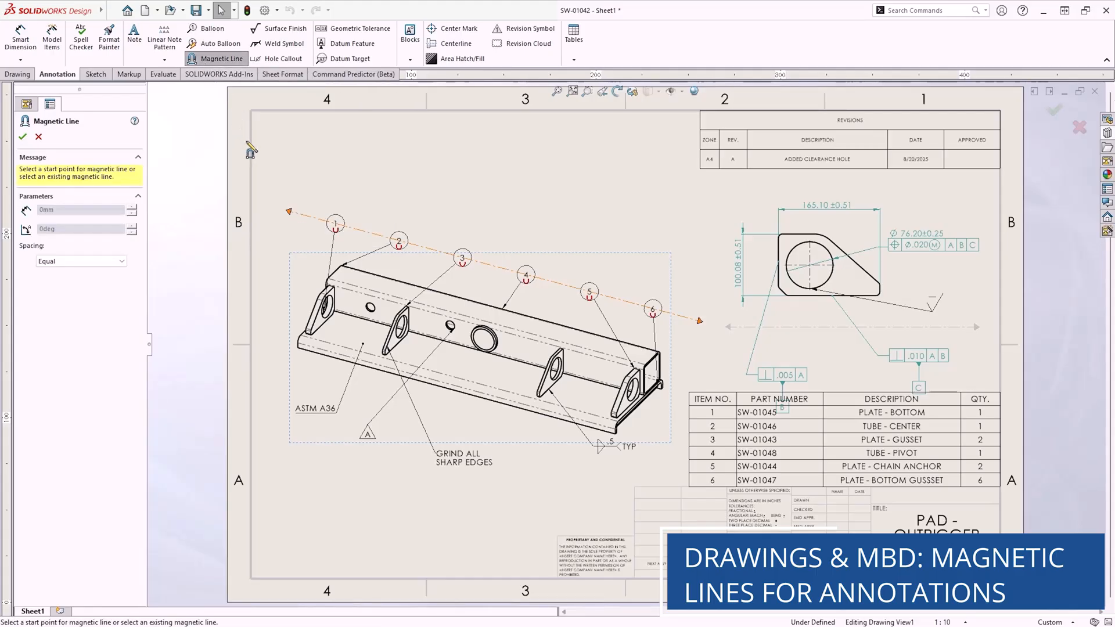
pyautogui.moveTo(264, 401)
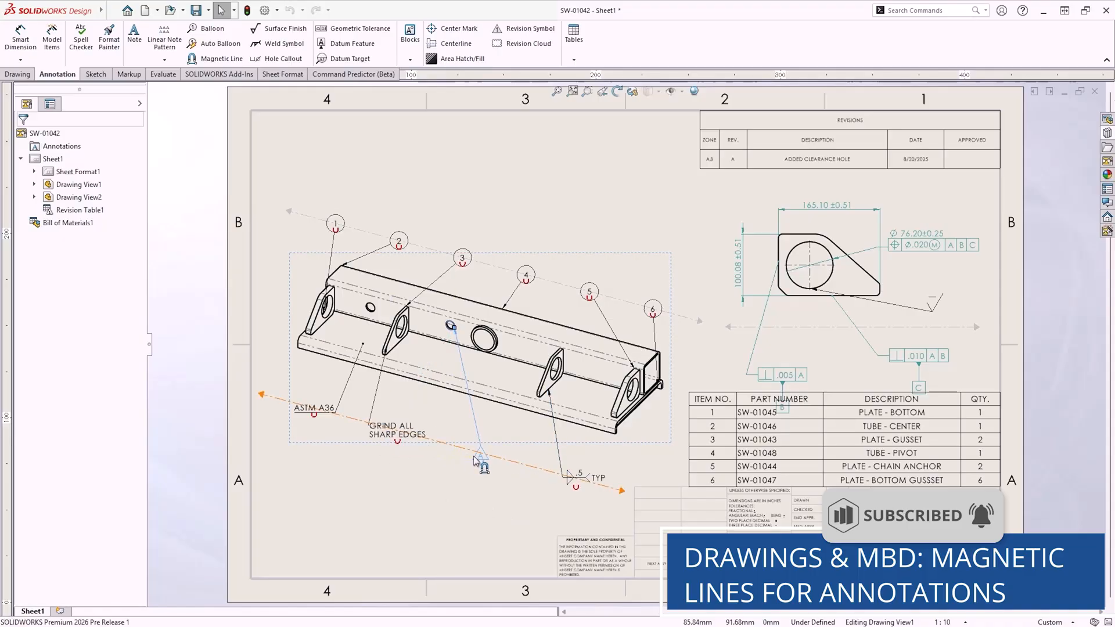
# Align the revision symbol with the .005 A and .010 A B frames on a horizontal magnetic line
pyautogui.click(528, 29)
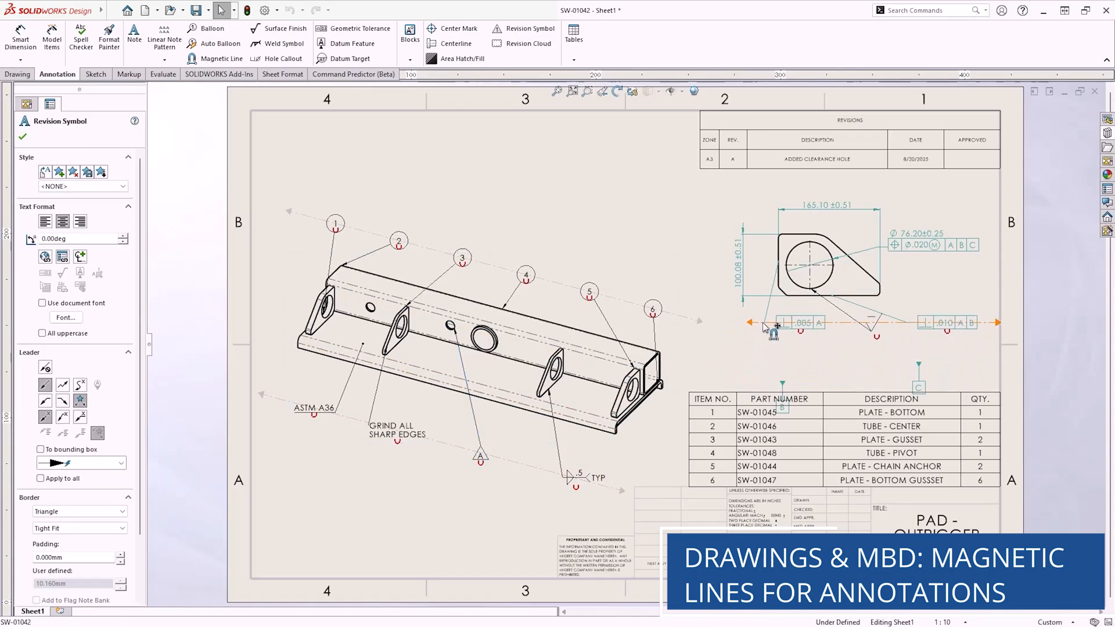
pyautogui.click(221, 58)
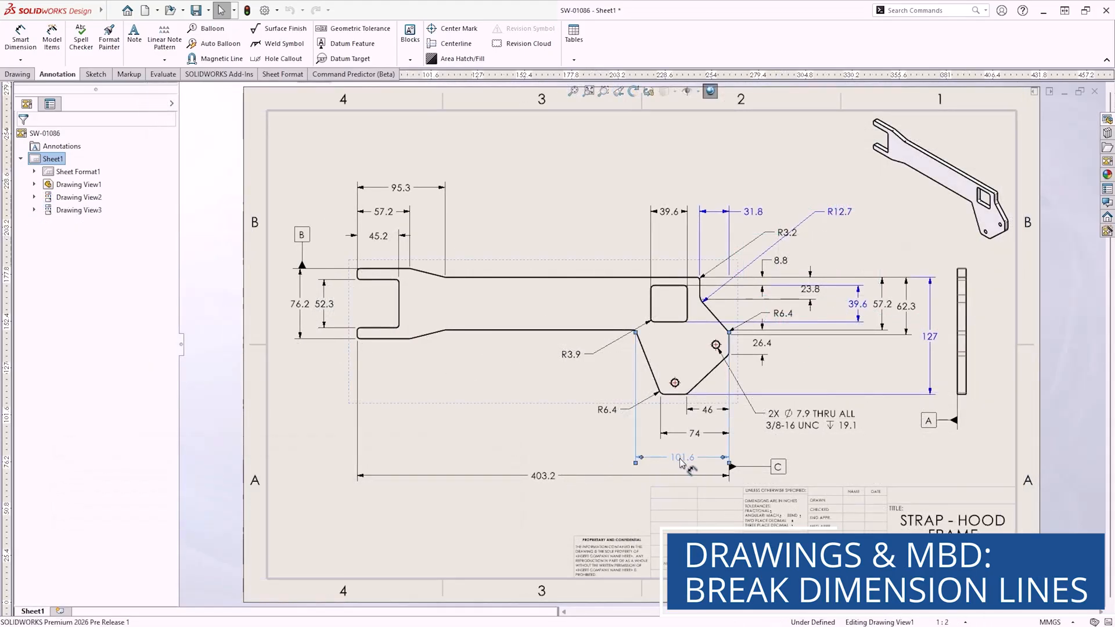
pyautogui.click(681, 457)
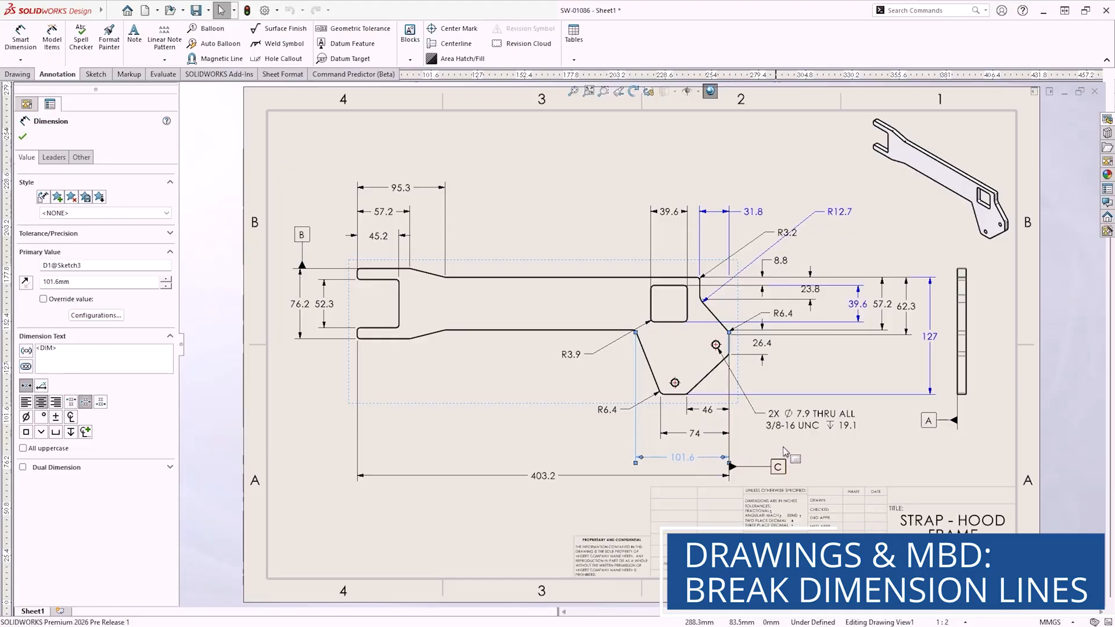
pyautogui.click(929, 336)
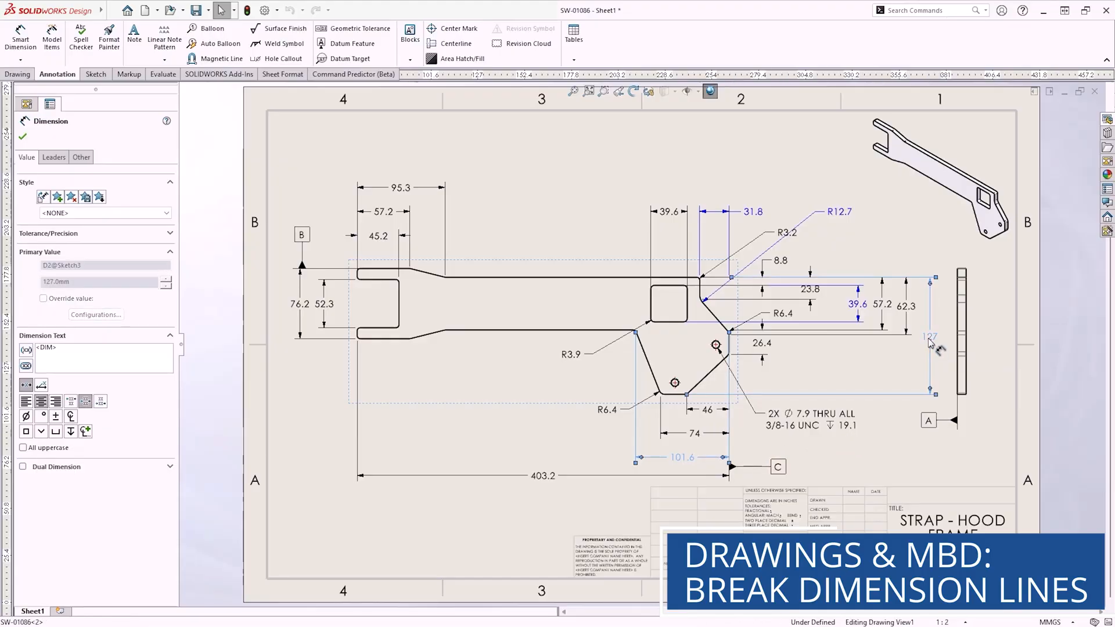
pyautogui.rightClick(929, 338)
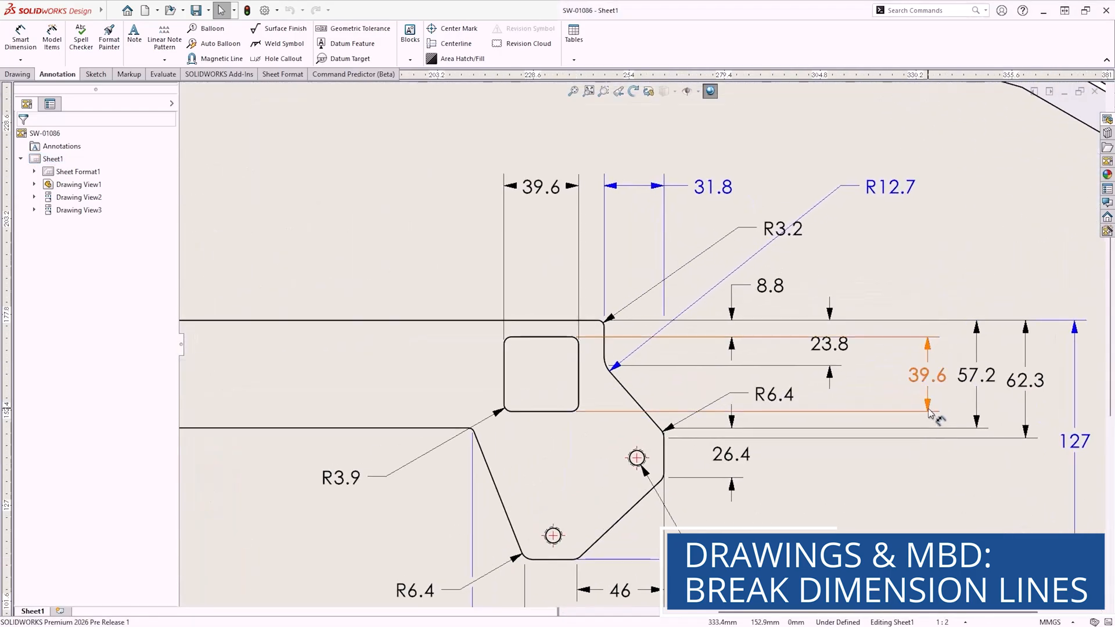
# Add a dimension break to the R12.7 radius dimension and relocate its label
pyautogui.click(927, 376)
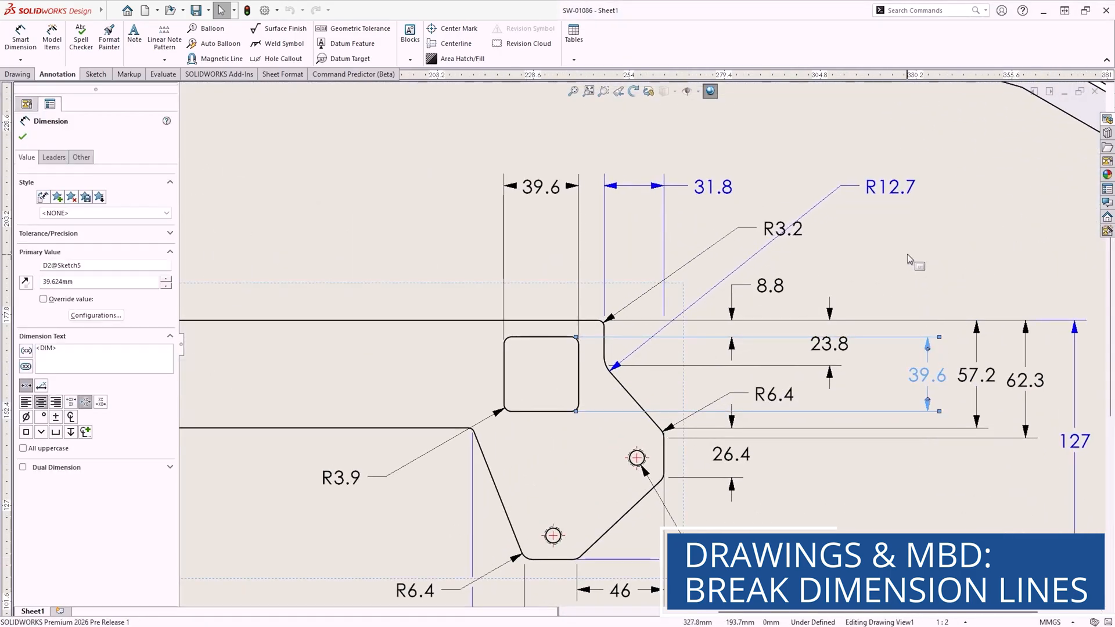
pyautogui.click(888, 186)
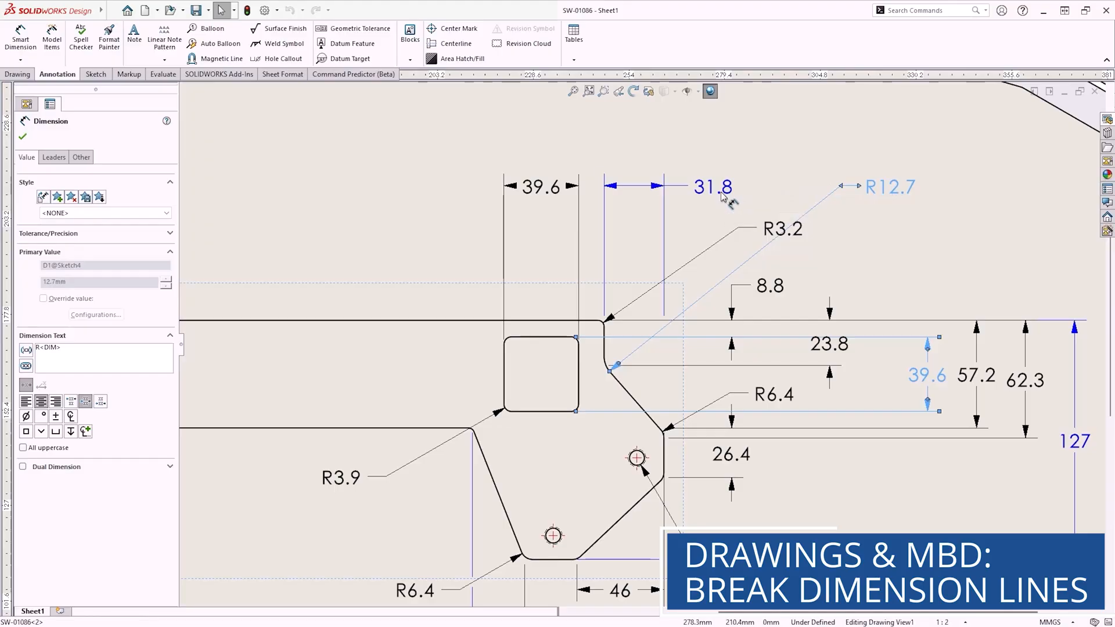
pyautogui.rightClick(719, 196)
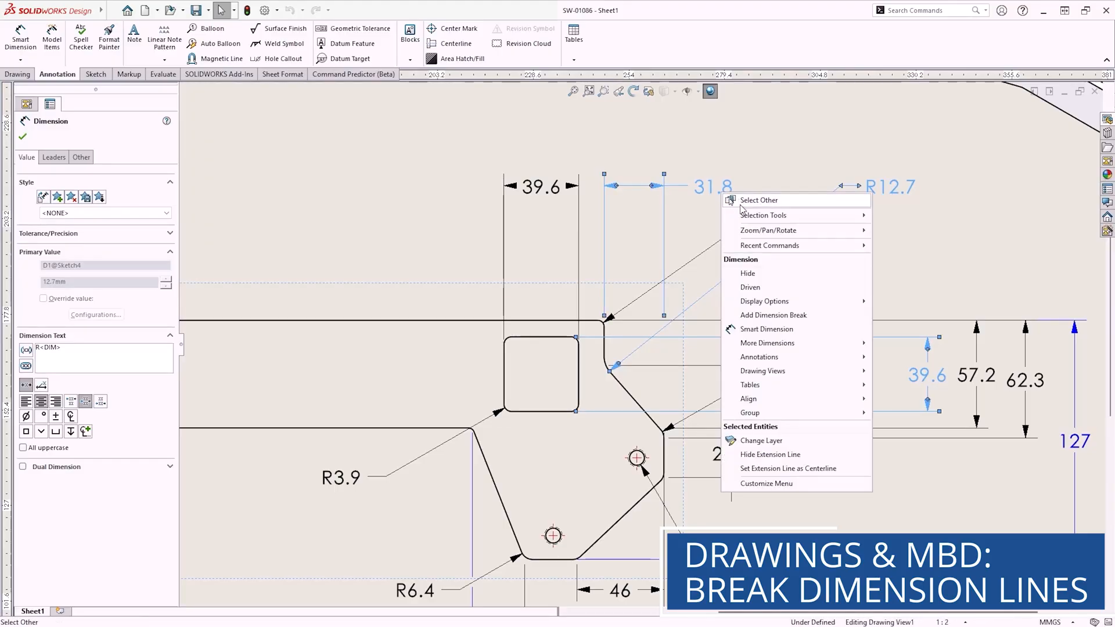
pyautogui.click(773, 315)
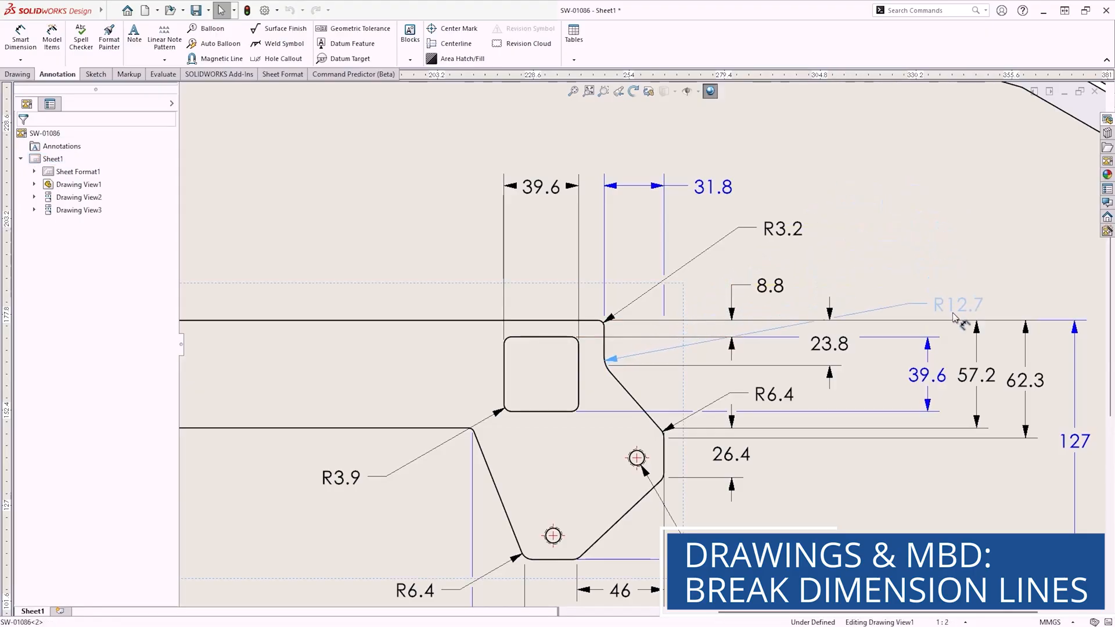
pyautogui.click(958, 304)
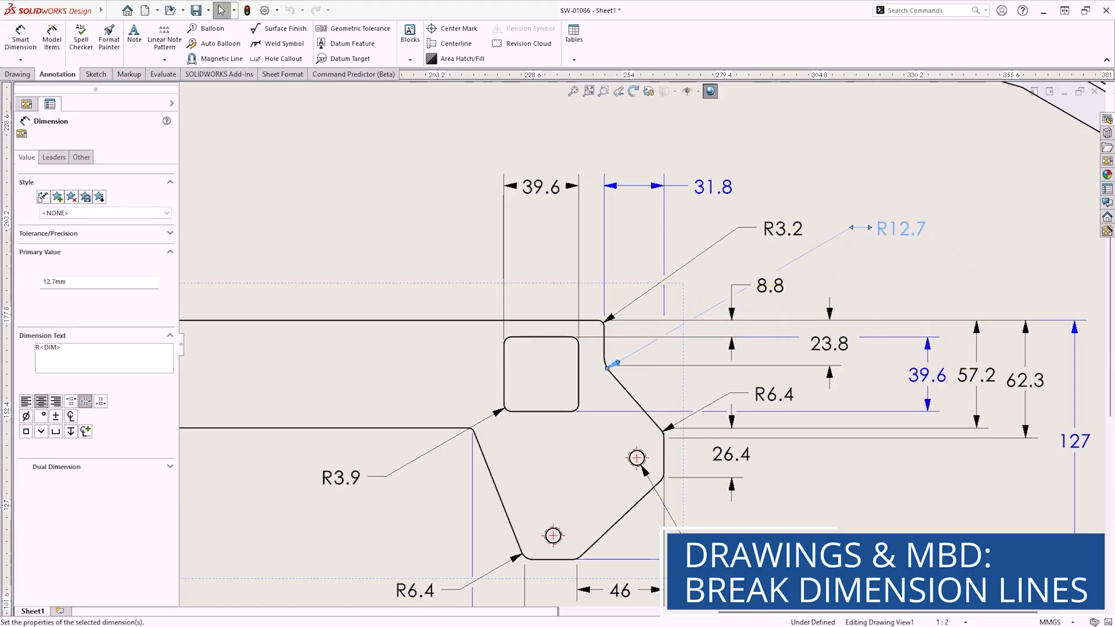
# Add the 13.5 corner dimension and update the breaks on the 31.8 dimension
pyautogui.click(20, 38)
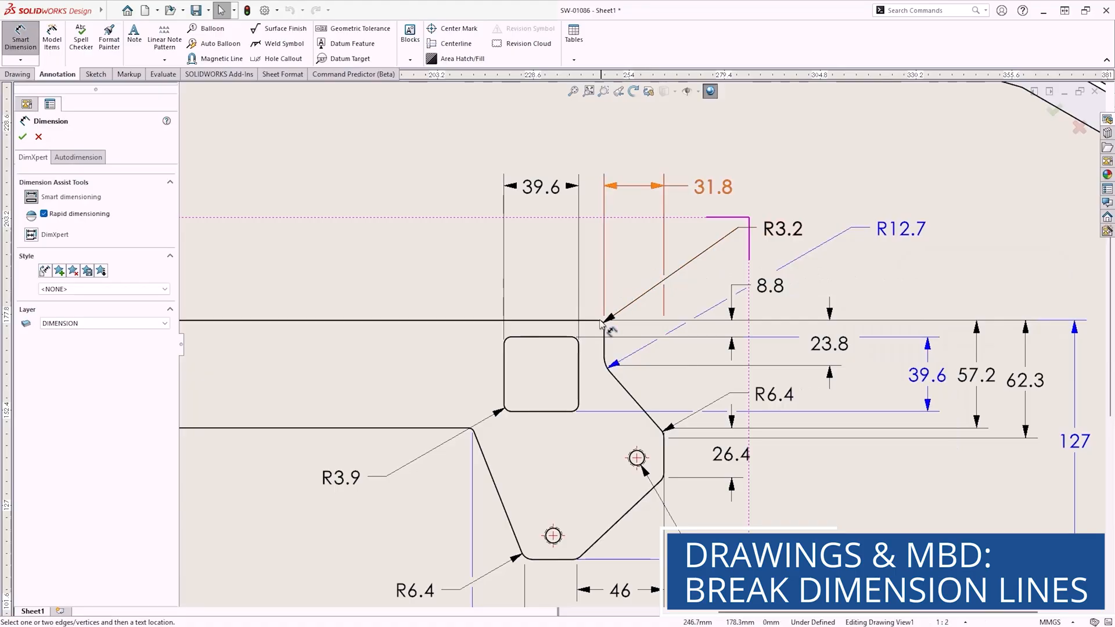
pyautogui.click(606, 345)
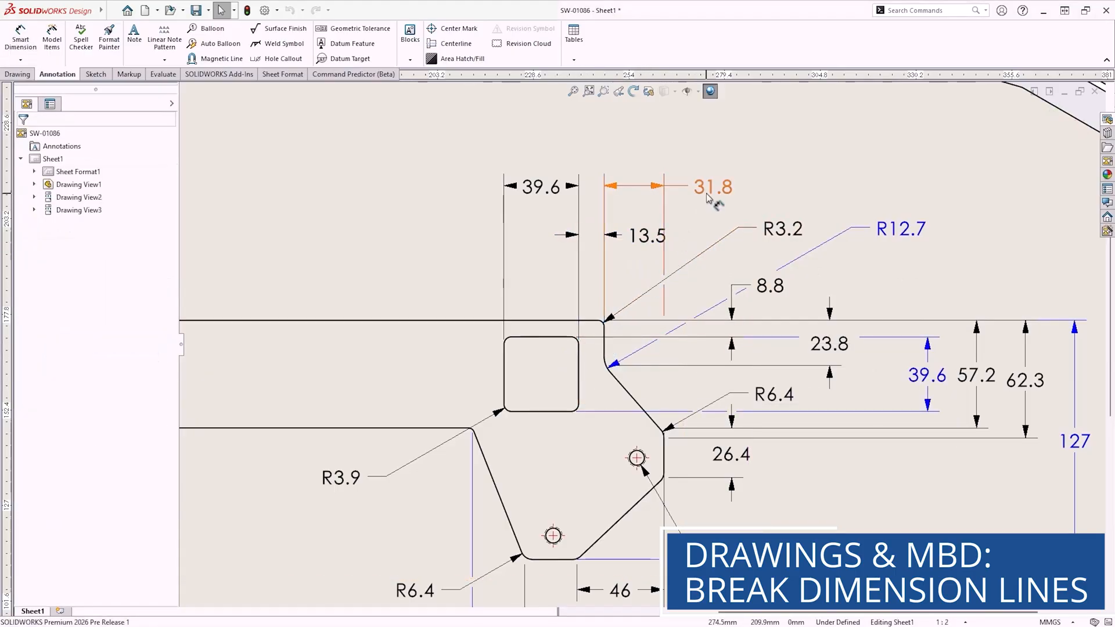
pyautogui.rightClick(712, 187)
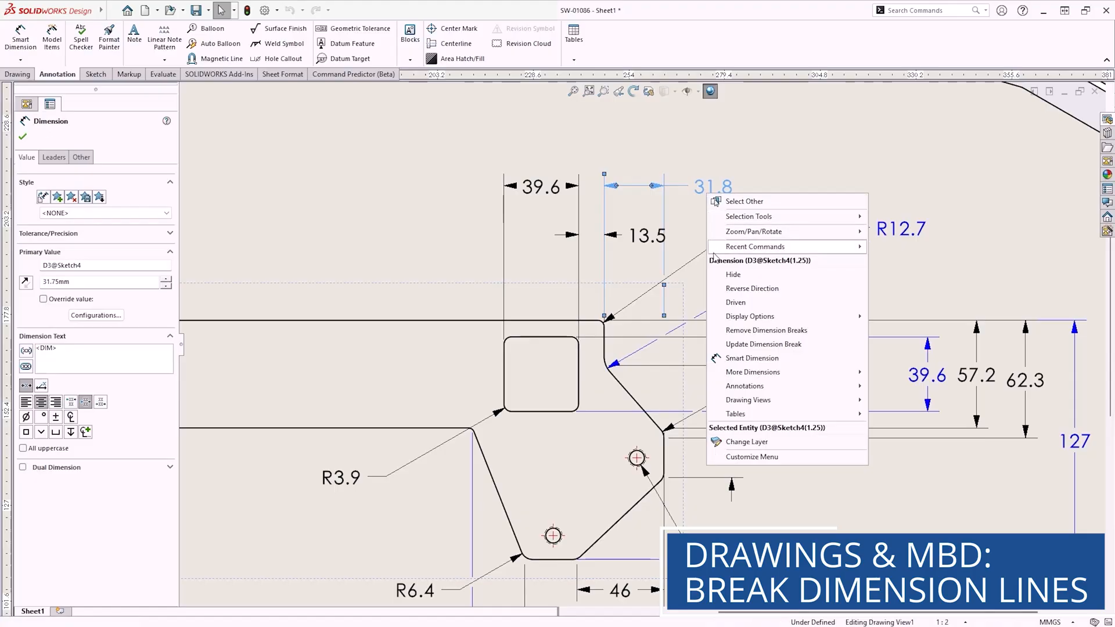
pyautogui.click(763, 344)
pyautogui.write('geo')
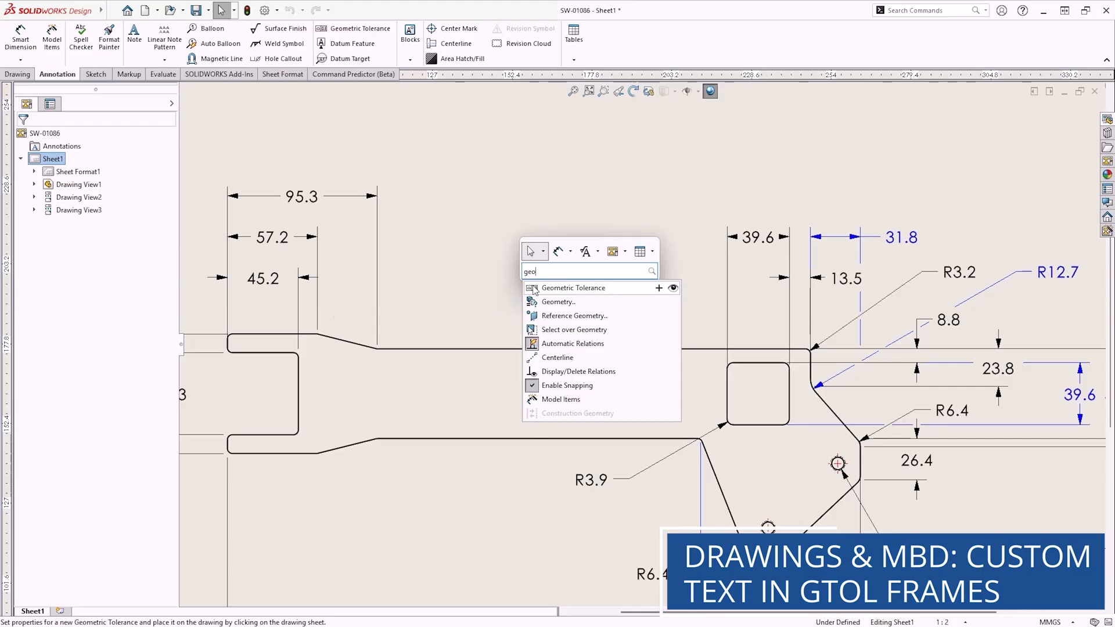
# Place a datum A-B-C tolerance frame on the square cutout with AISI 1060 and AL 6061 notes below
pyautogui.click(573, 288)
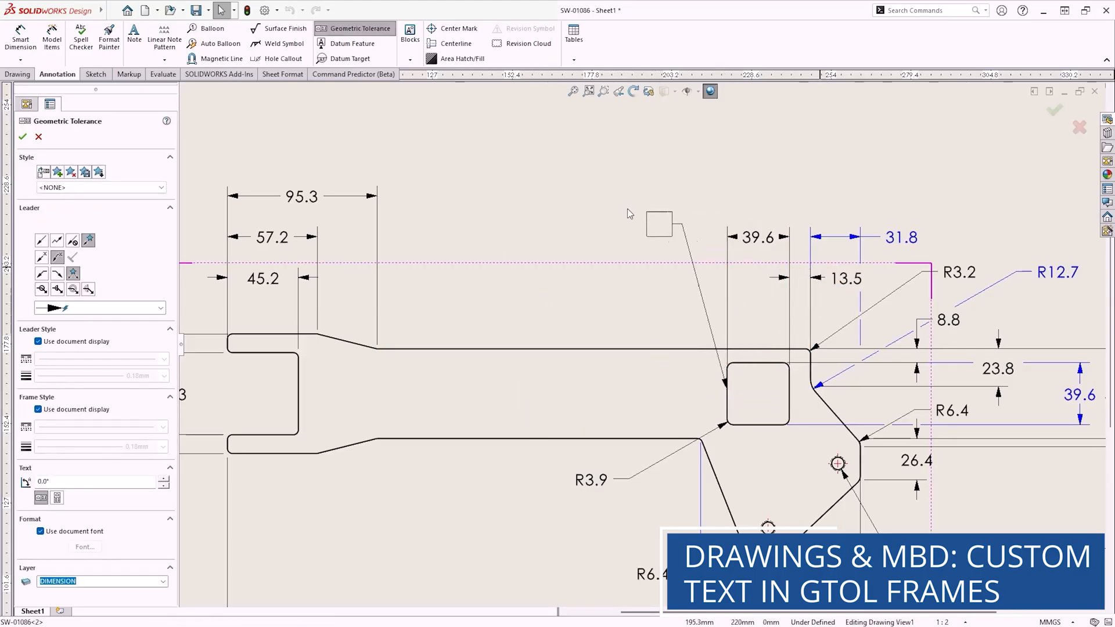
pyautogui.click(561, 222)
pyautogui.write('t')
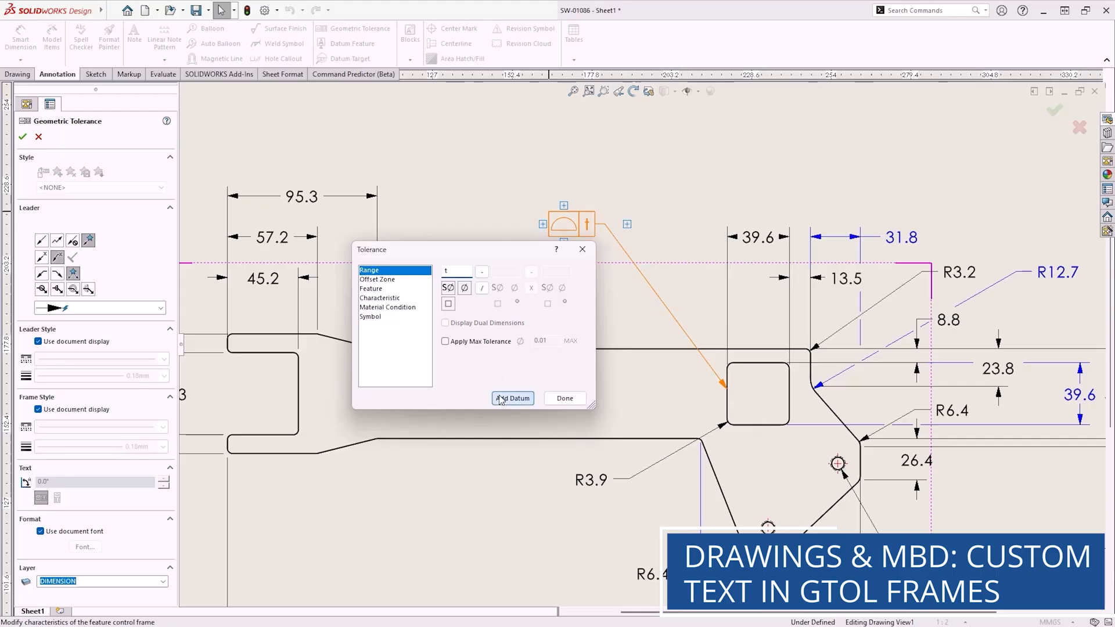
pyautogui.click(512, 398)
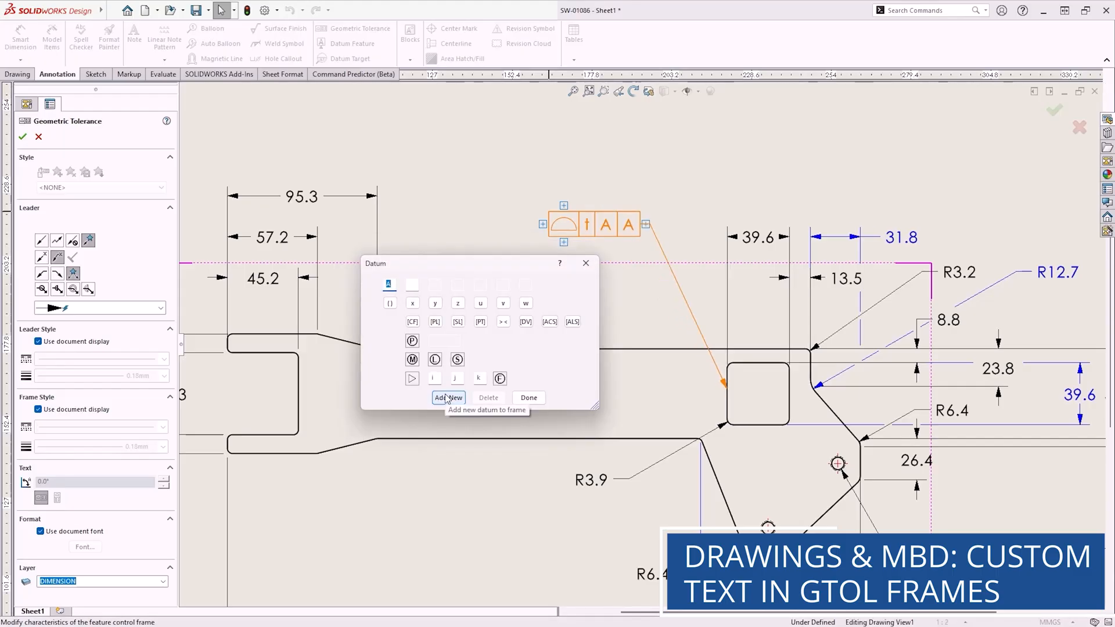
pyautogui.click(449, 397)
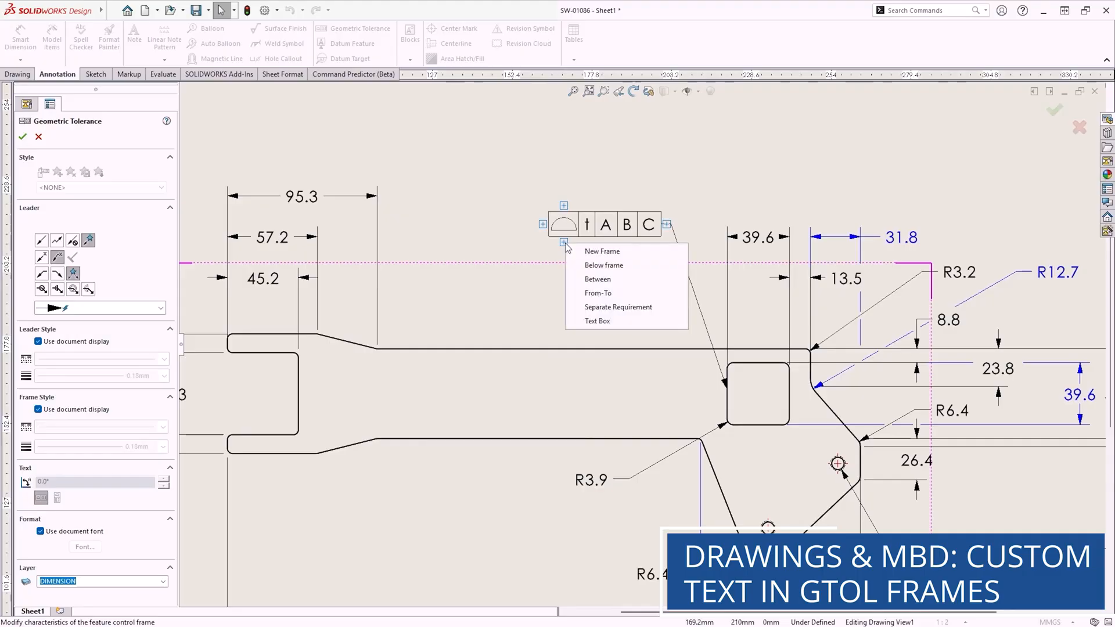
pyautogui.click(603, 265)
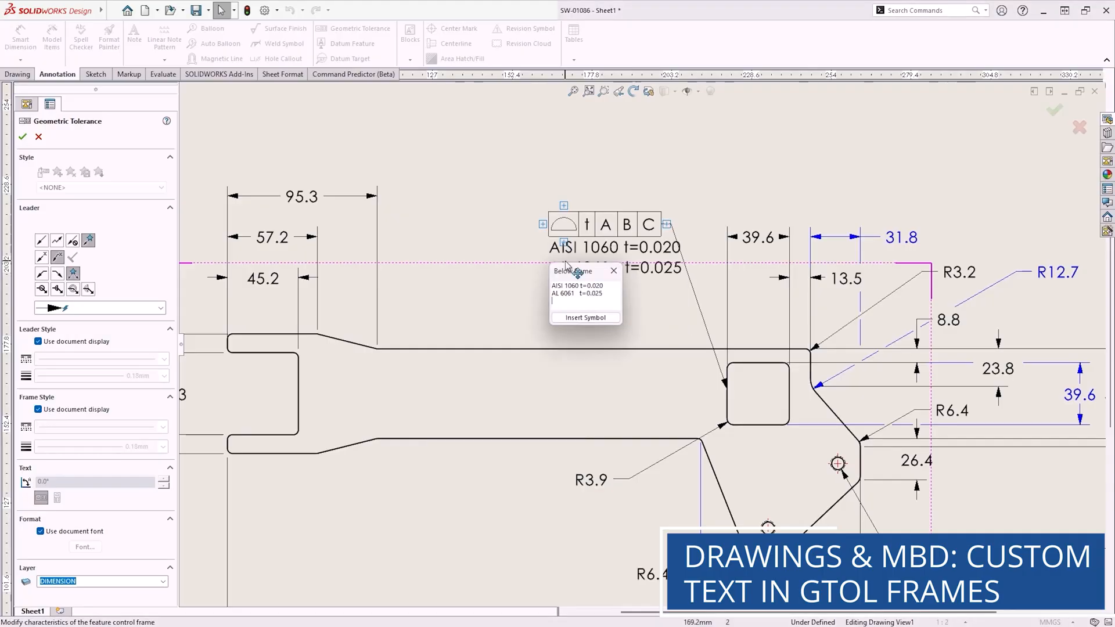
pyautogui.click(22, 136)
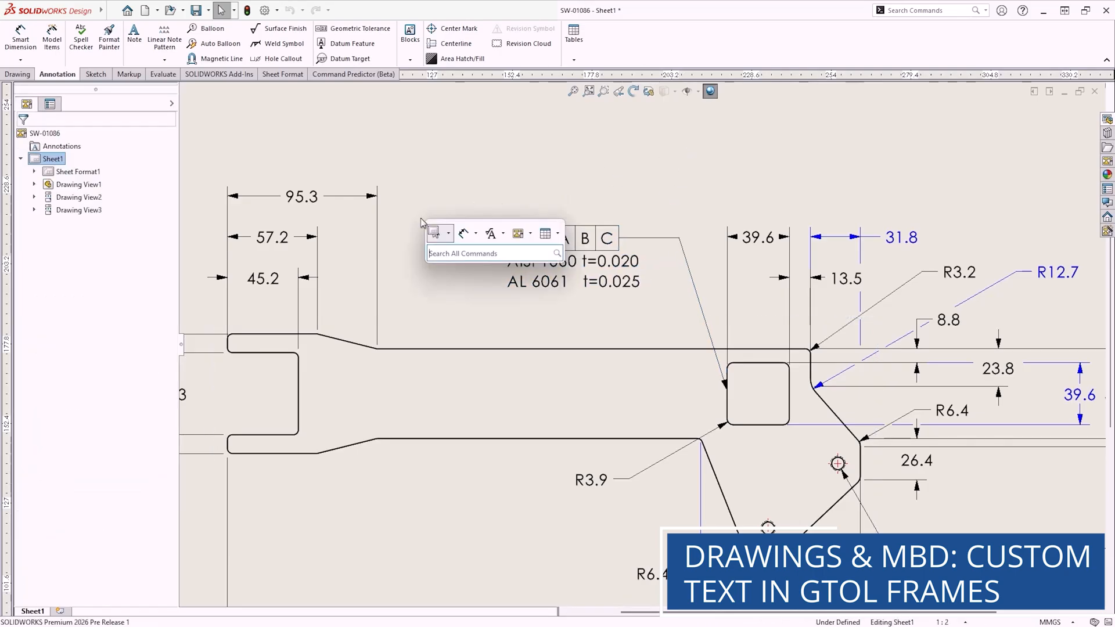
# Set the document's surface finish symbol standard to ISO 21920-1 in Options
pyautogui.write('opt')
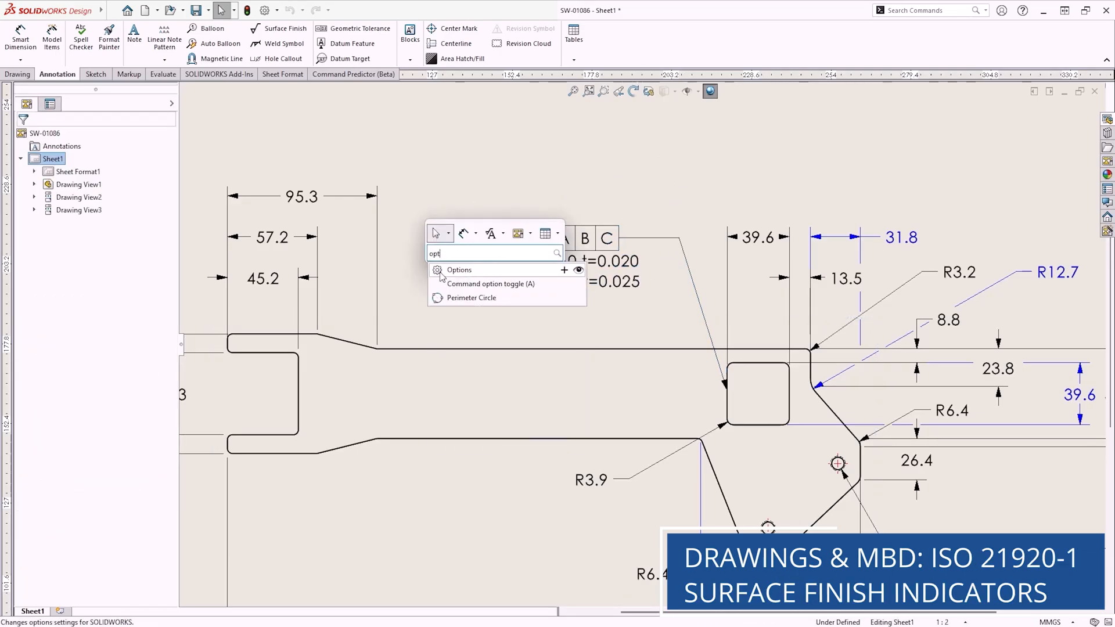
pyautogui.click(459, 270)
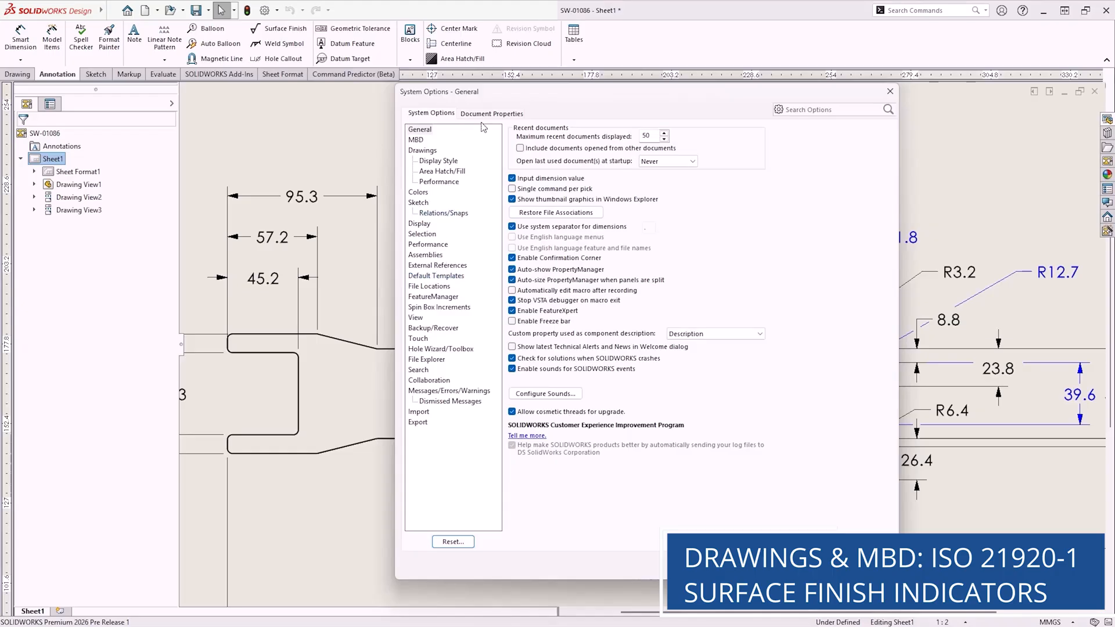
pyautogui.click(491, 113)
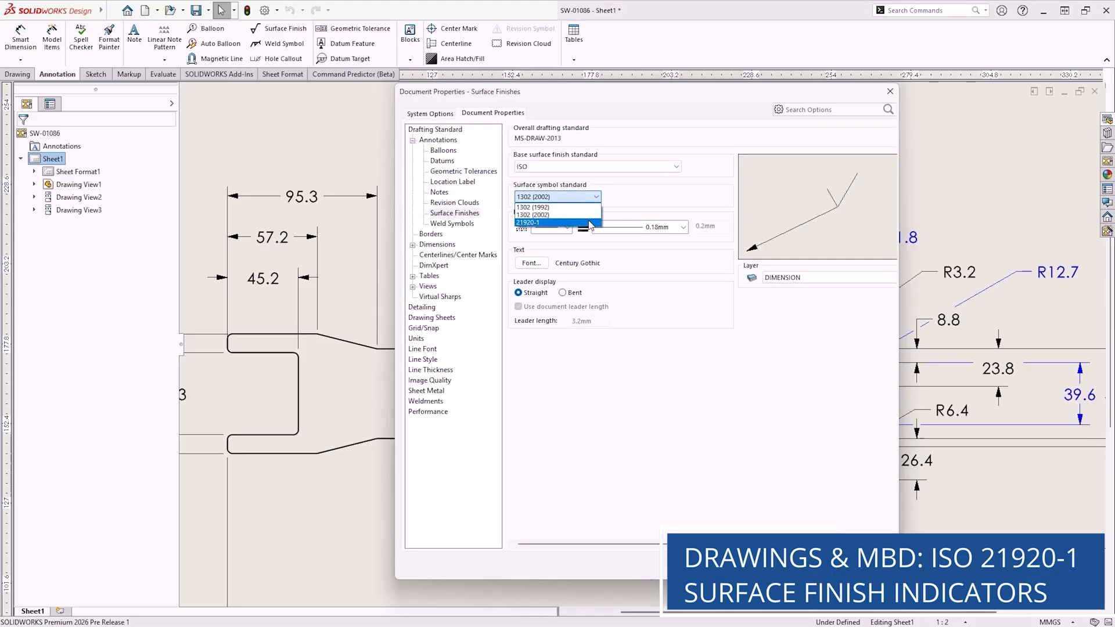
pyautogui.click(528, 223)
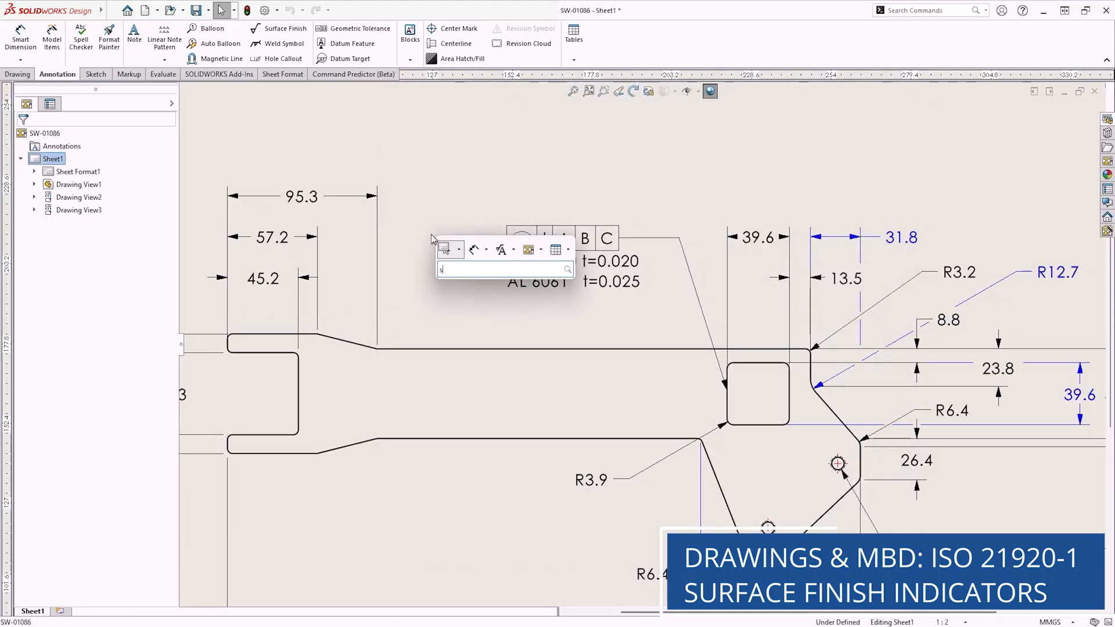
# Add a surface finish symbol with a parallelism indicator referencing datum B
pyautogui.write('urf')
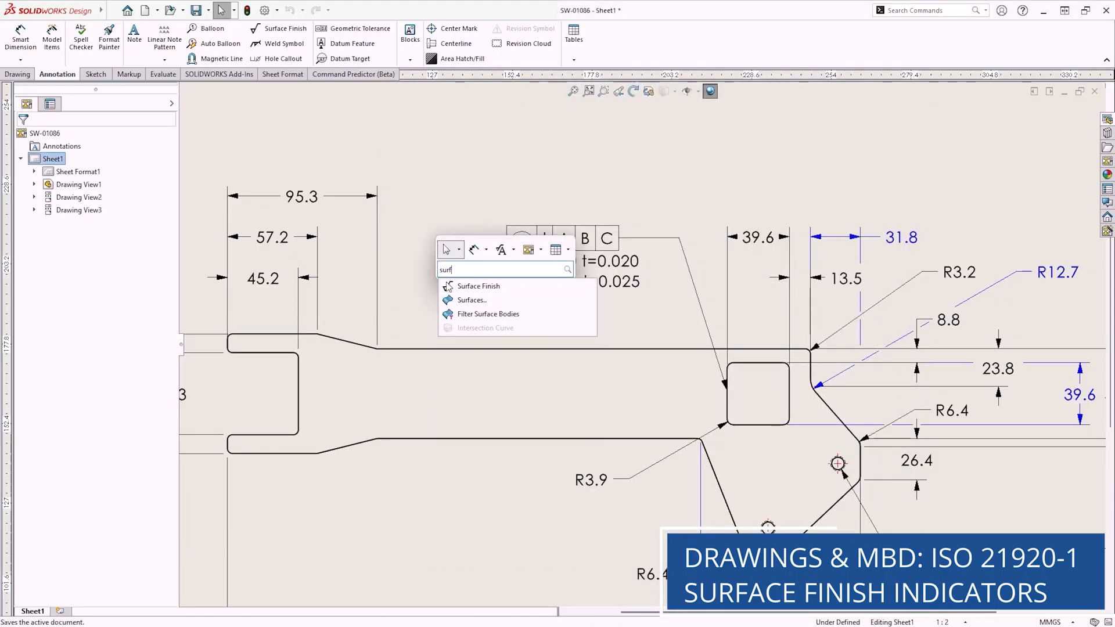
pyautogui.click(478, 286)
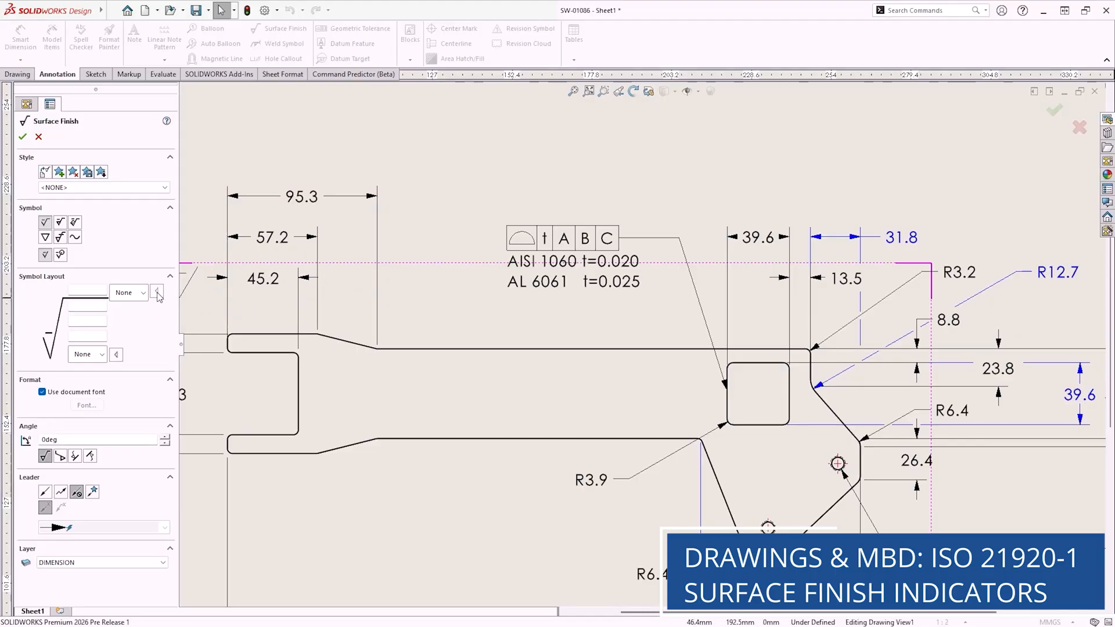
pyautogui.click(157, 292)
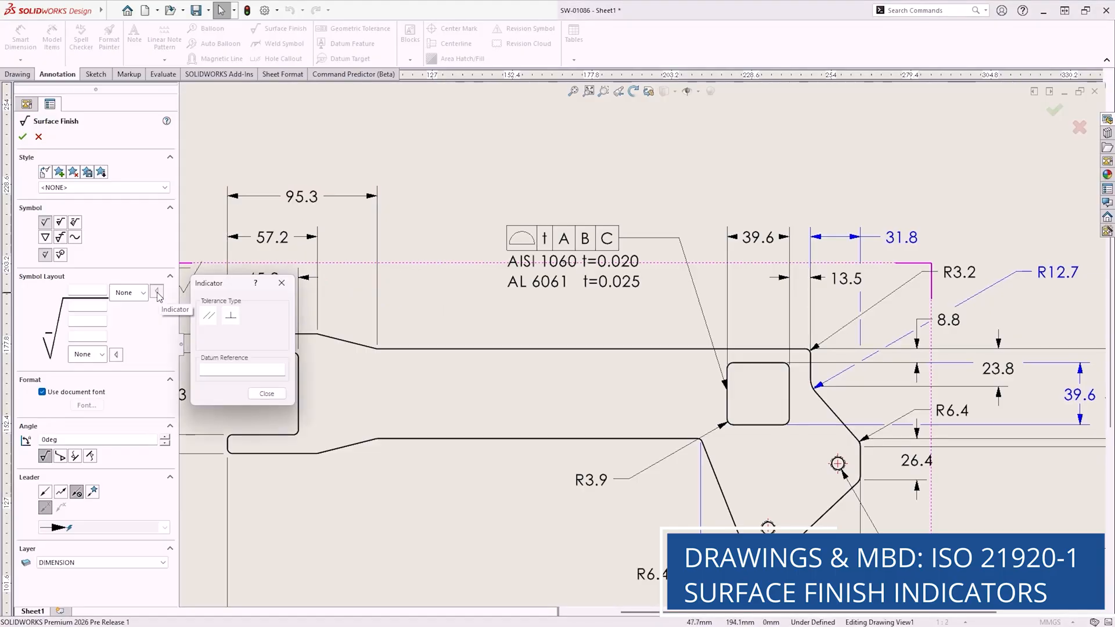
pyautogui.click(207, 315)
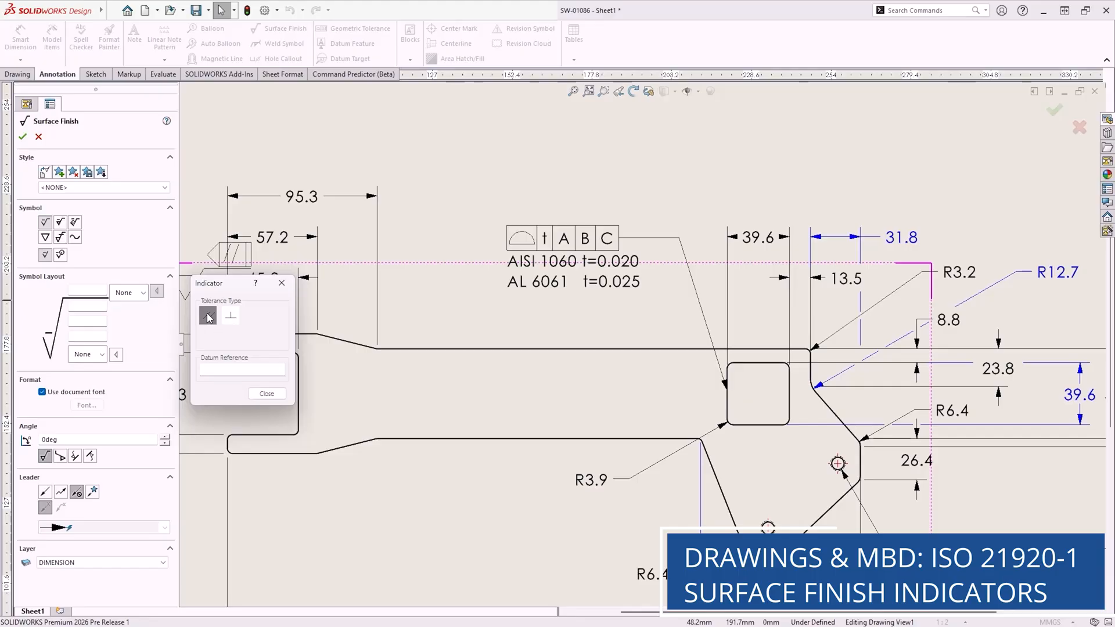
pyautogui.write('B')
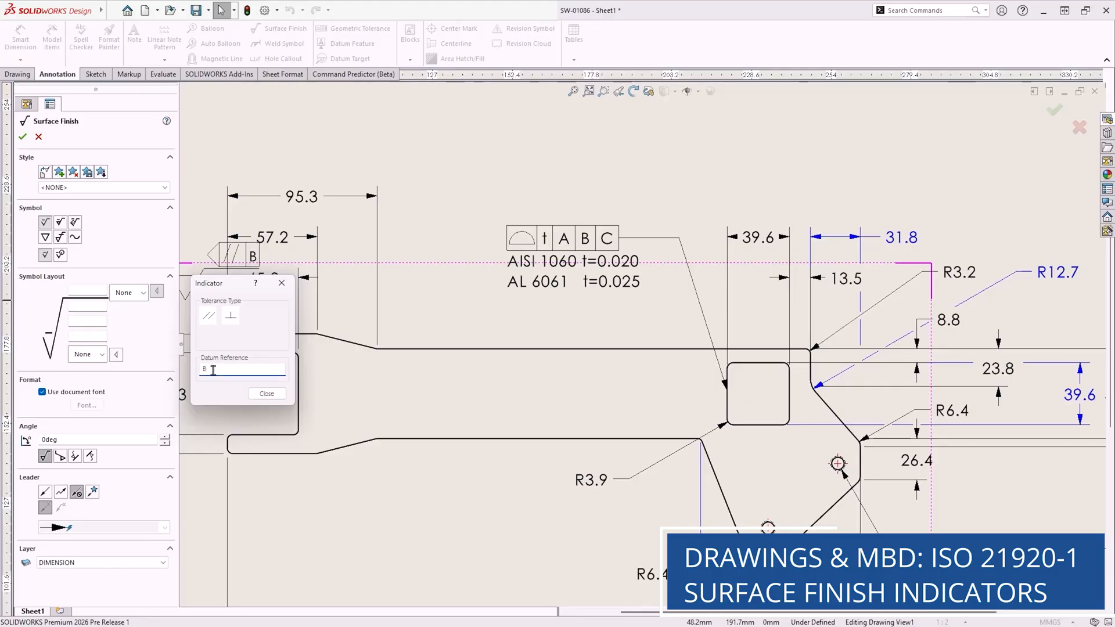
pyautogui.click(266, 393)
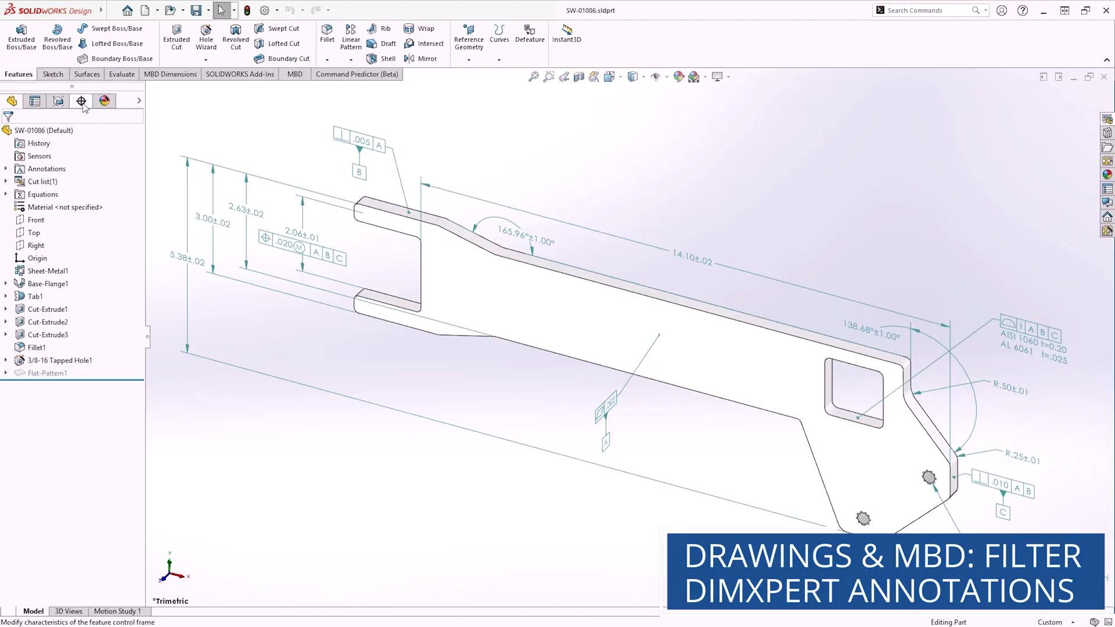
# Filter DimXpert annotations by 'dat' and highlight the datum A and C faces
pyautogui.click(103, 101)
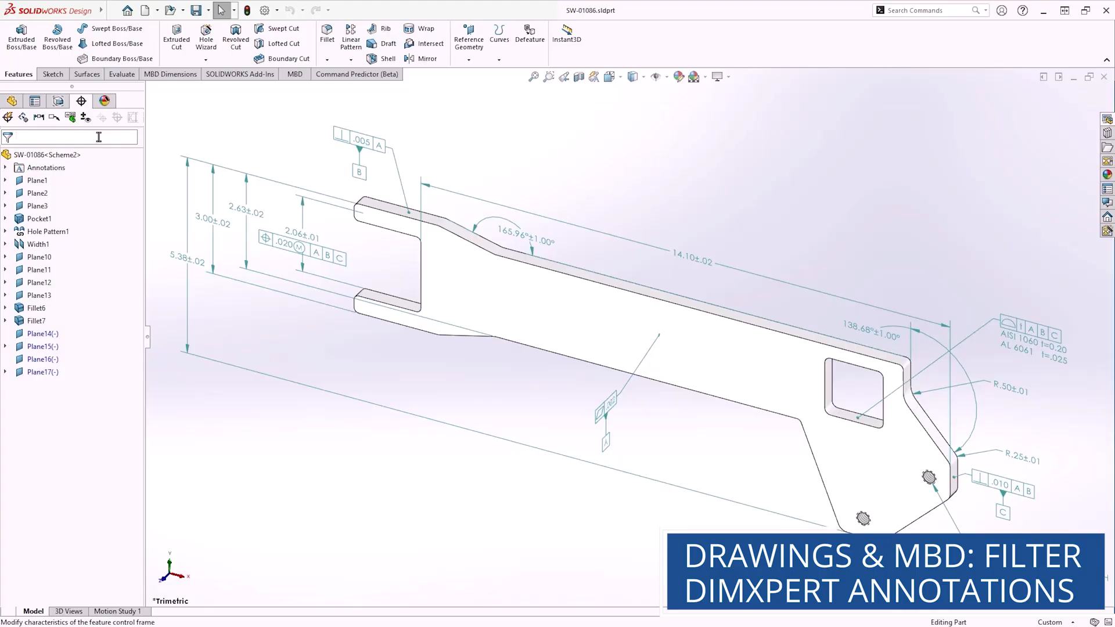
pyautogui.write('dat')
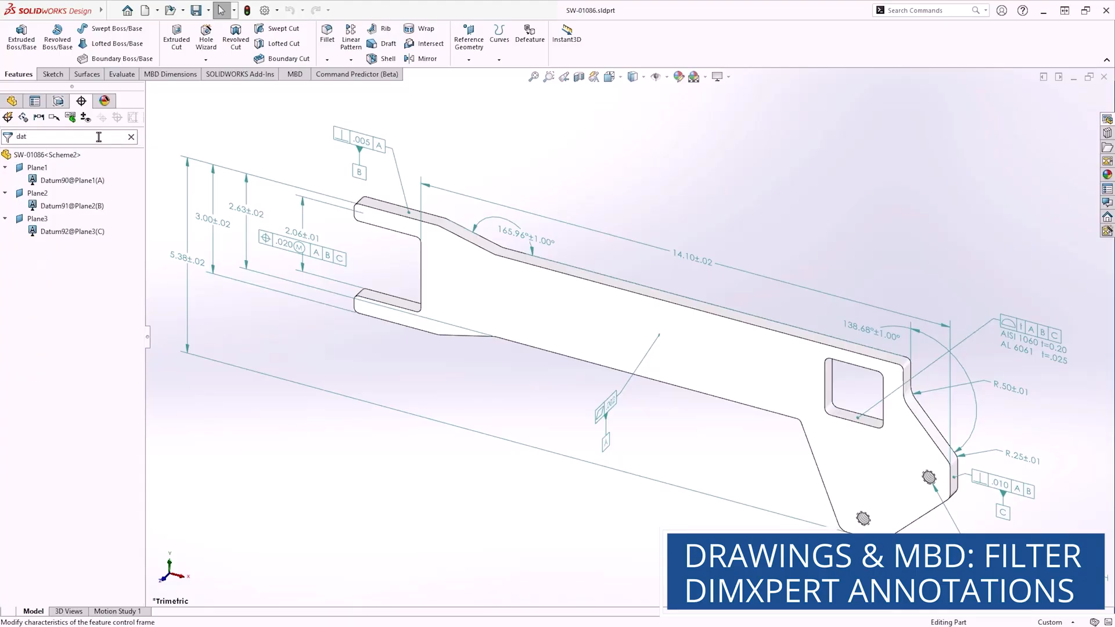
pyautogui.click(71, 180)
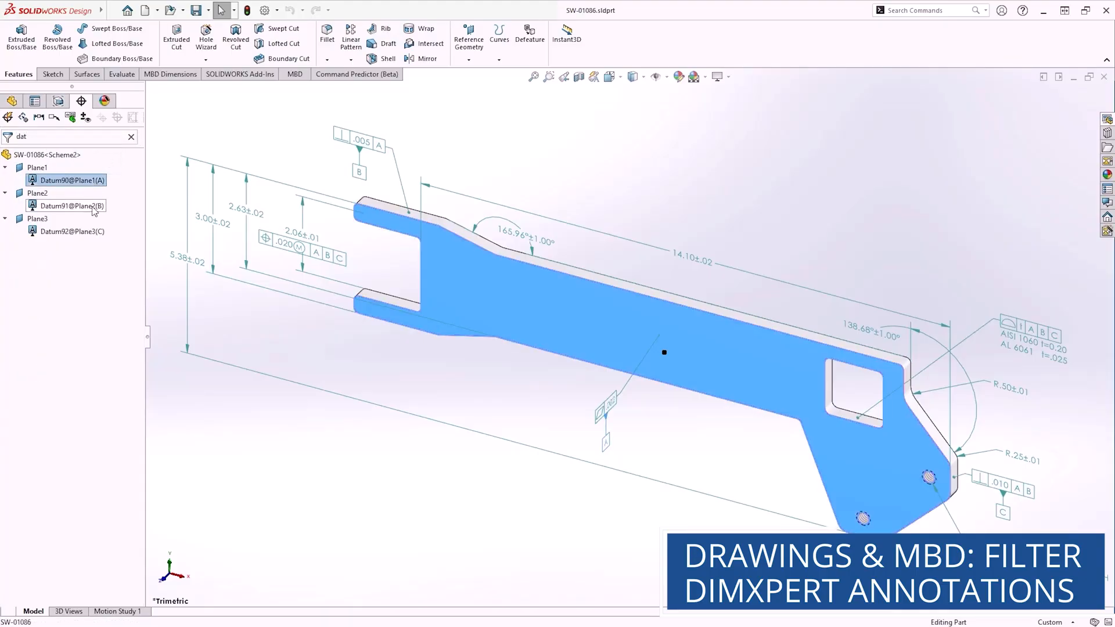
pyautogui.click(71, 231)
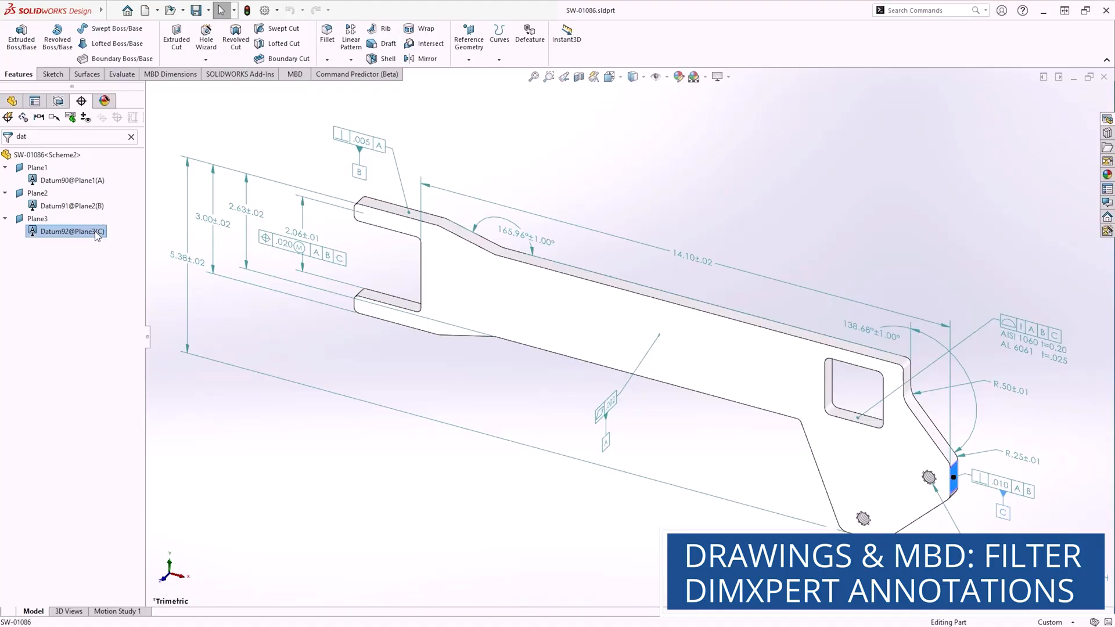
# Clear the filter and re-filter to show only position tolerances
pyautogui.click(132, 136)
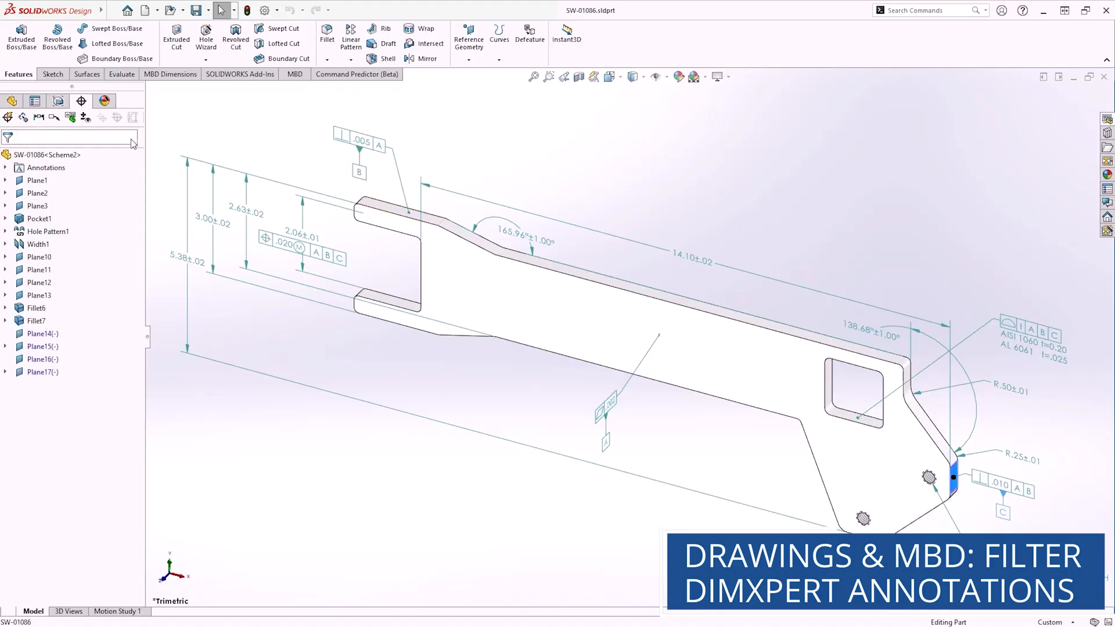
pyautogui.write('rad')
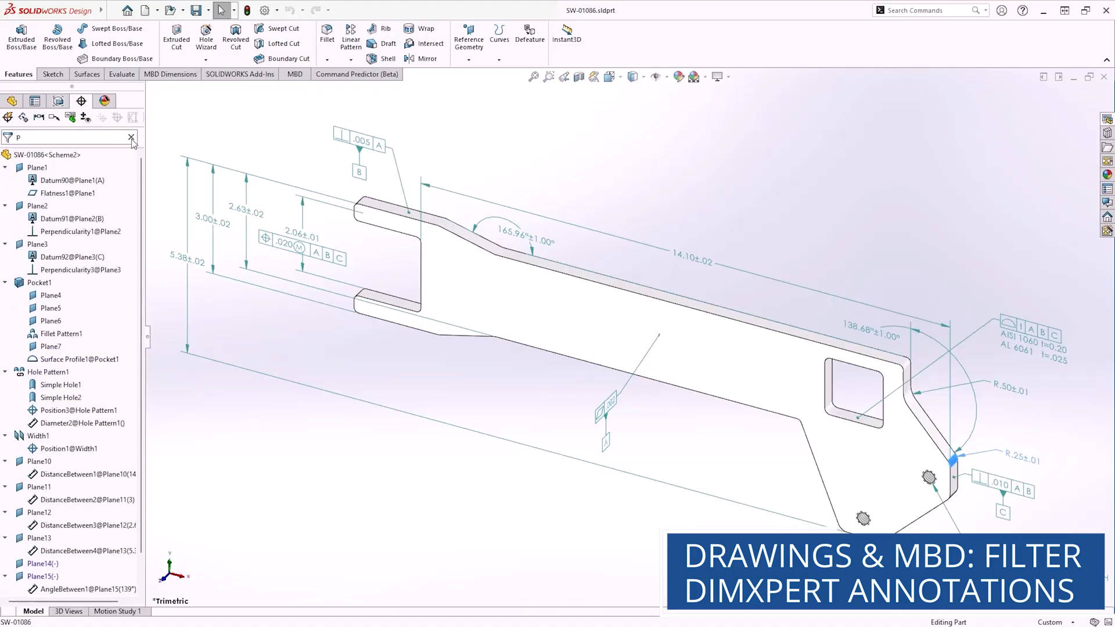
pyautogui.write('os')
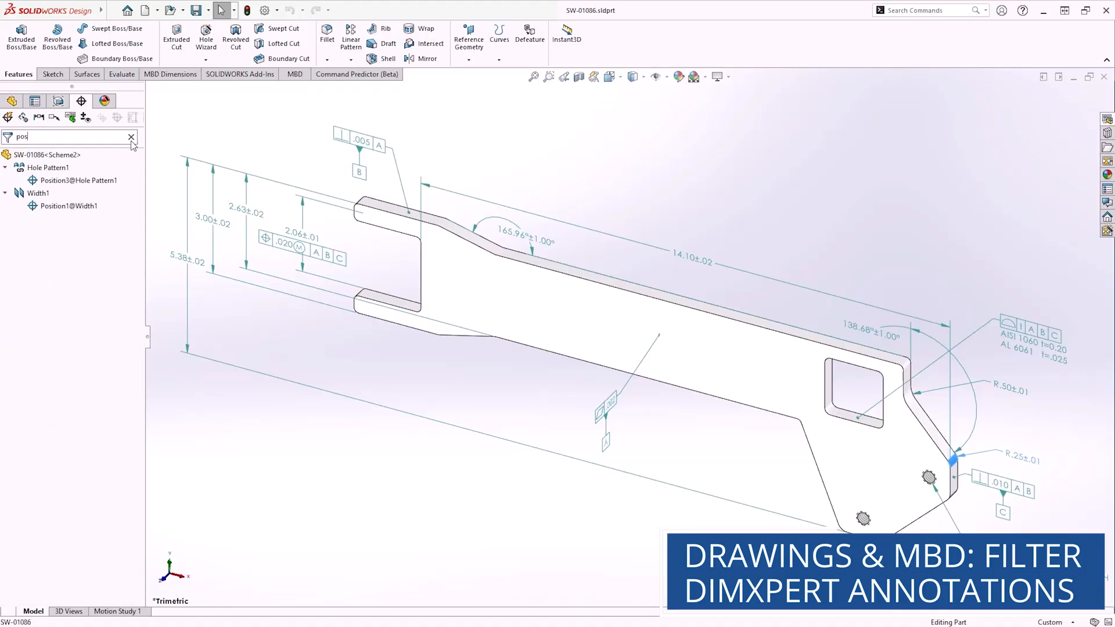
pyautogui.click(69, 205)
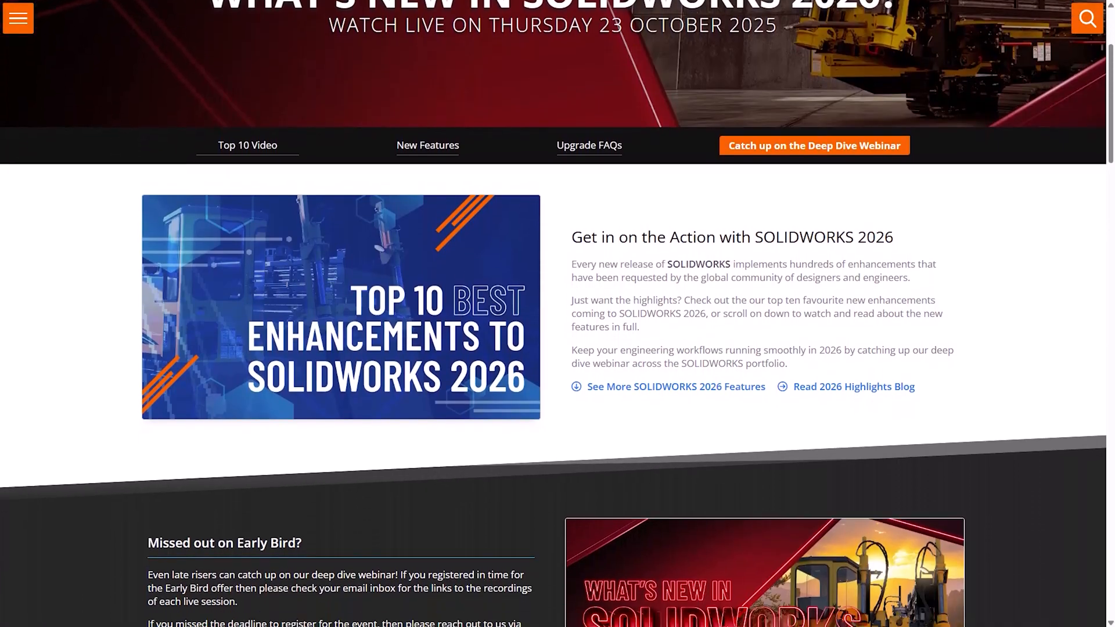
pyautogui.scroll(-3)
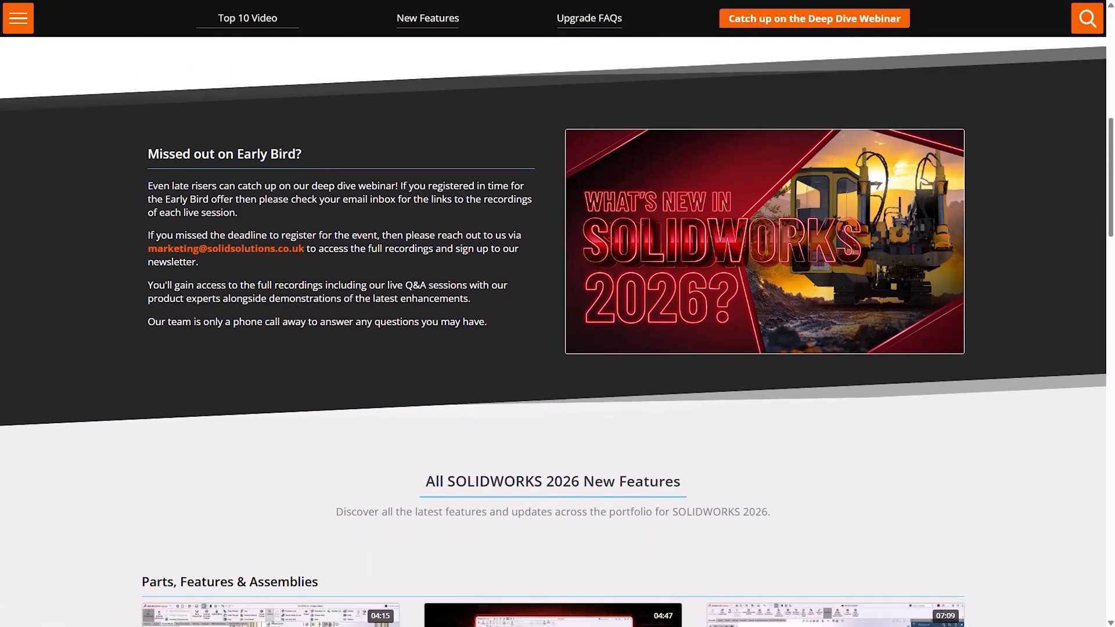
pyautogui.scroll(-3)
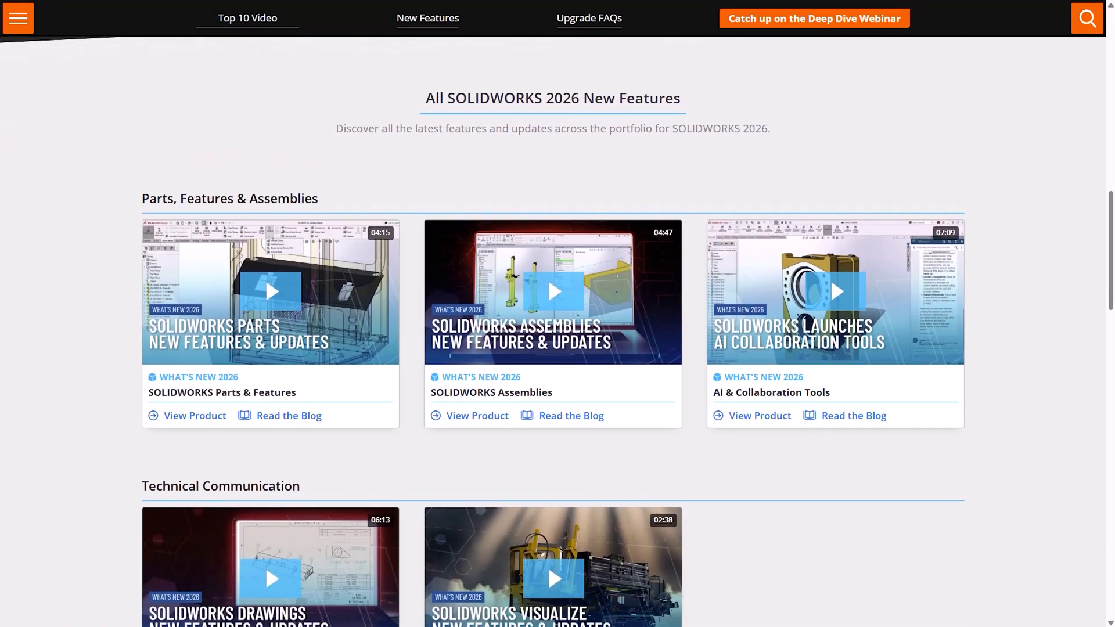
pyautogui.scroll(-3)
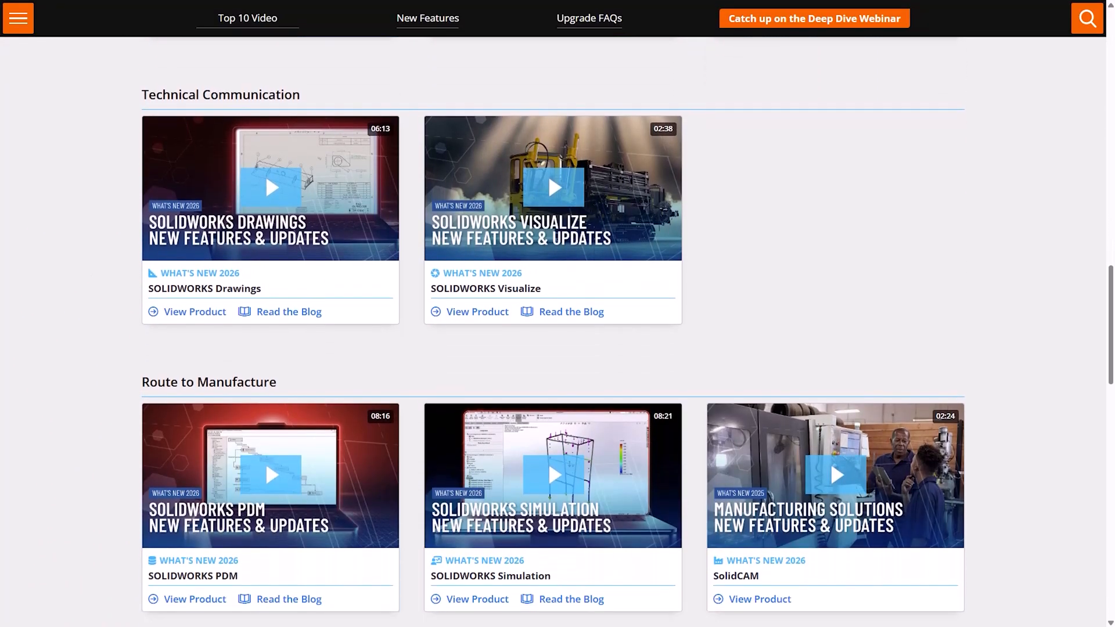
pyautogui.scroll(-3)
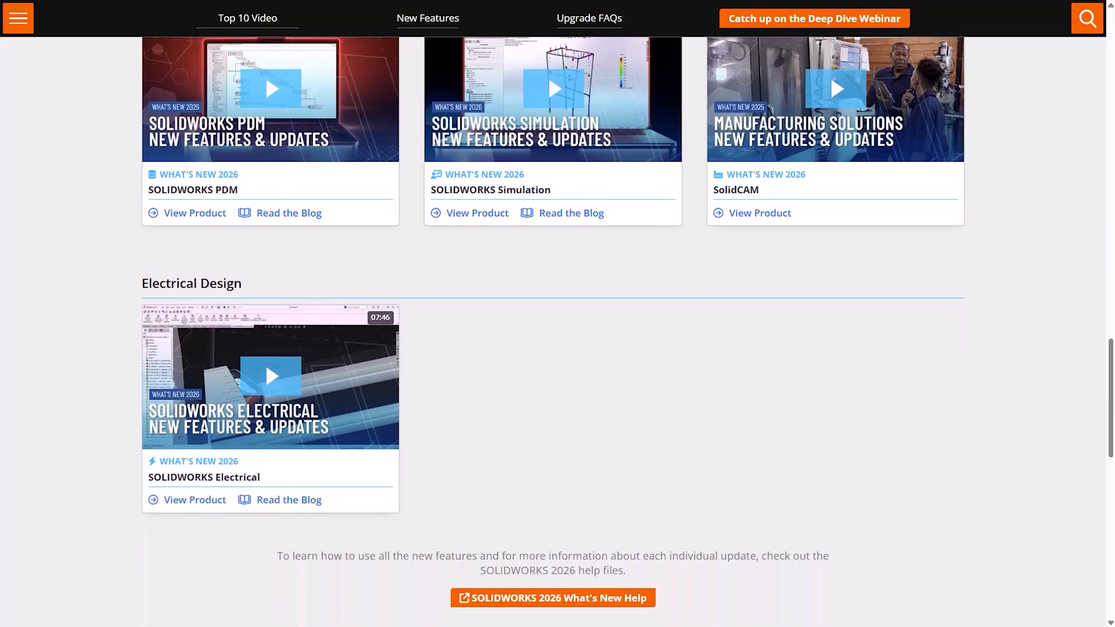